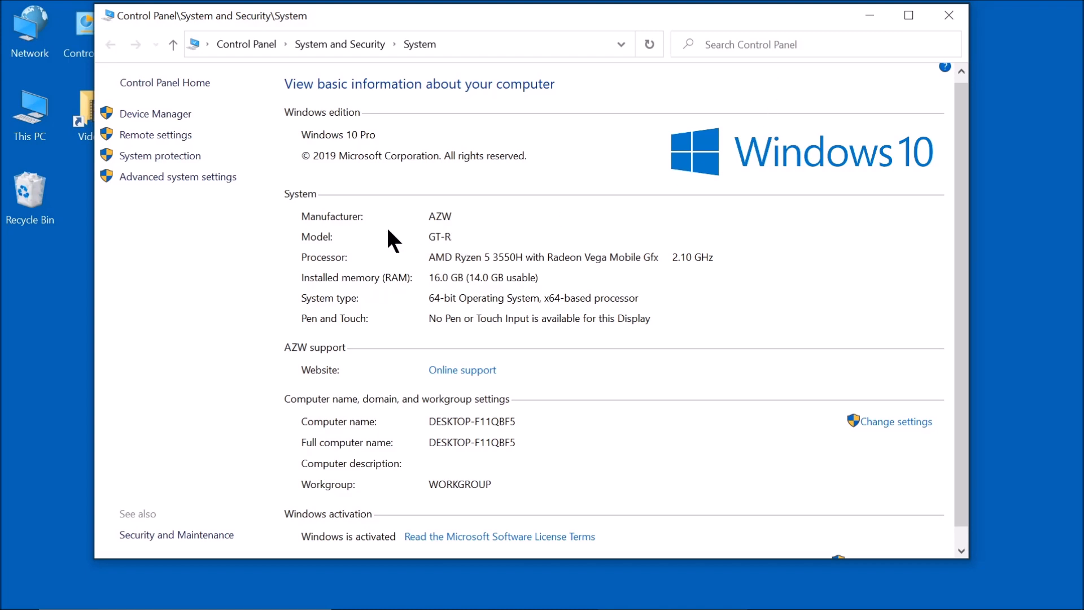
mouse_move(430, 252)
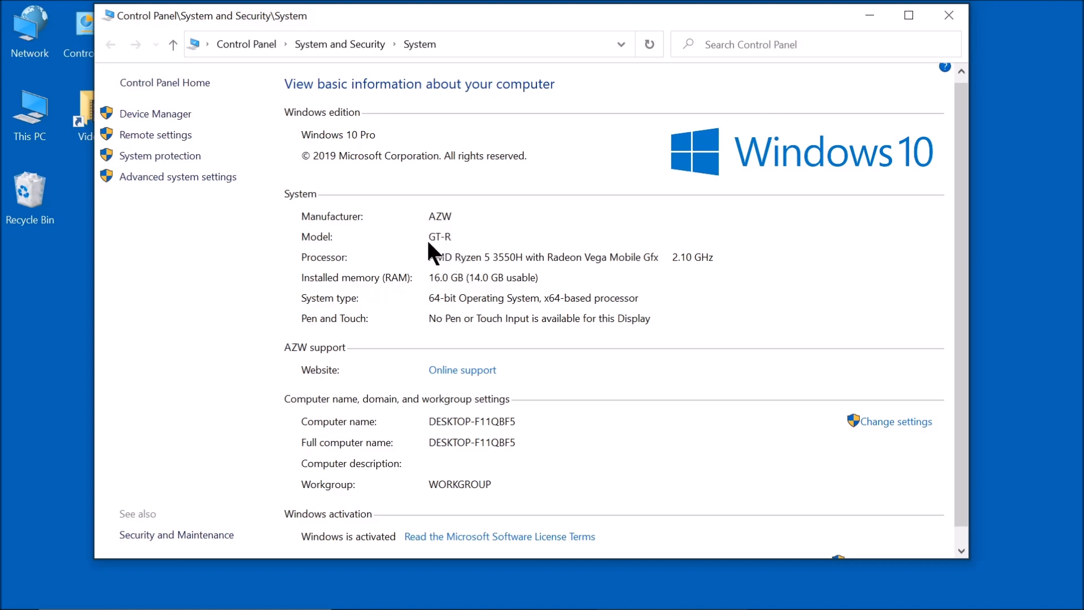
mouse_move(441, 278)
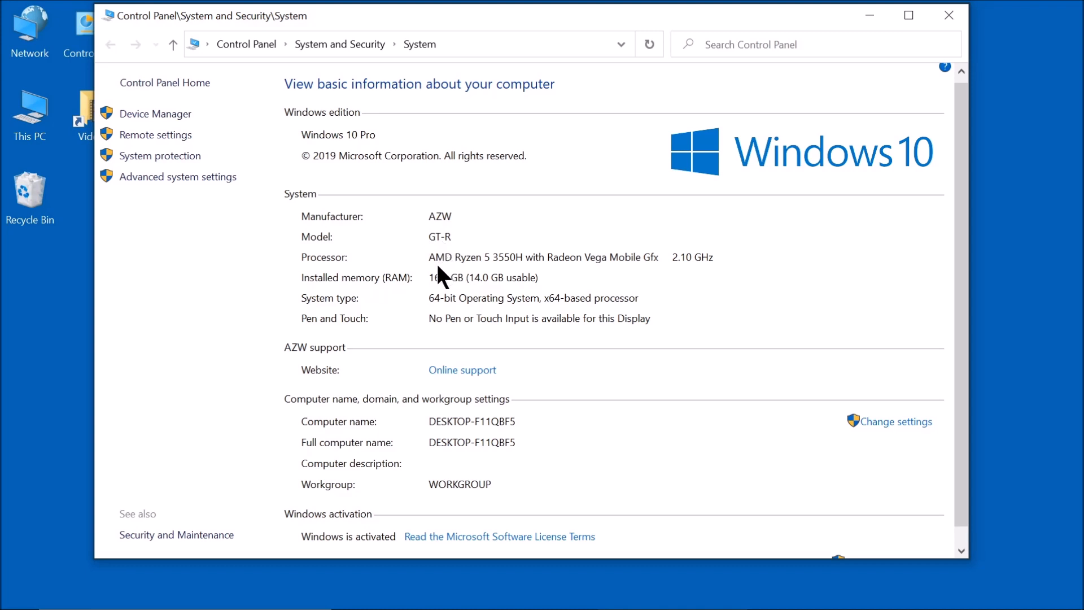
mouse_move(478, 270)
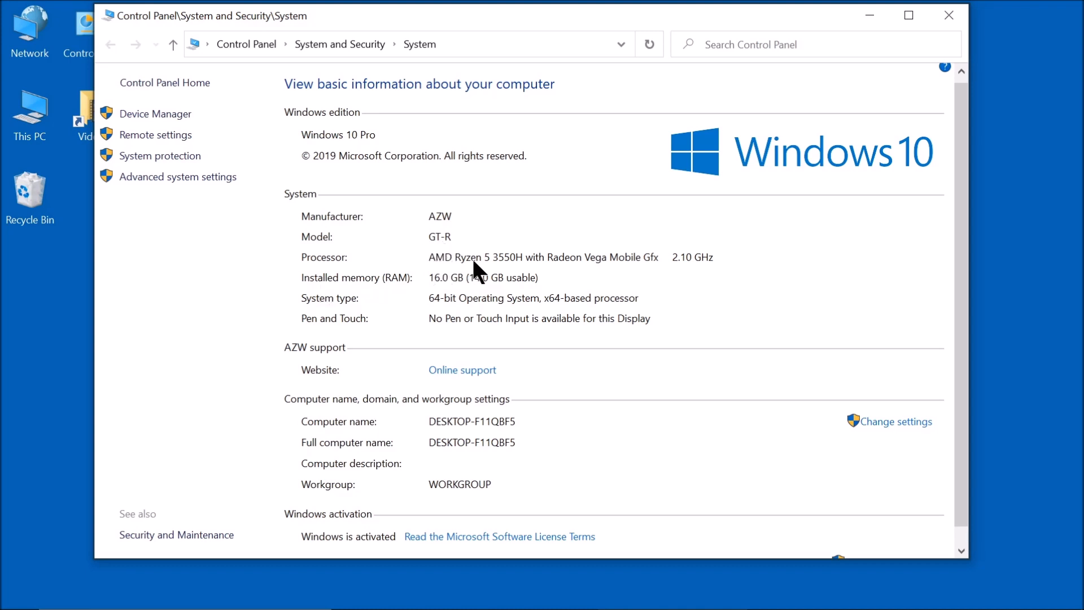
mouse_move(502, 270)
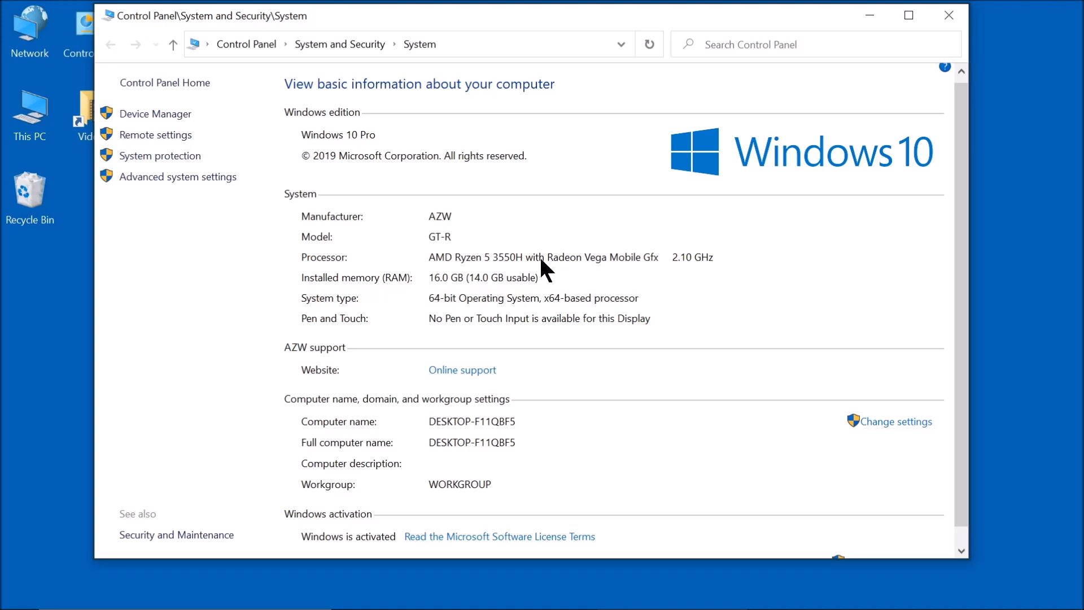
mouse_move(556, 329)
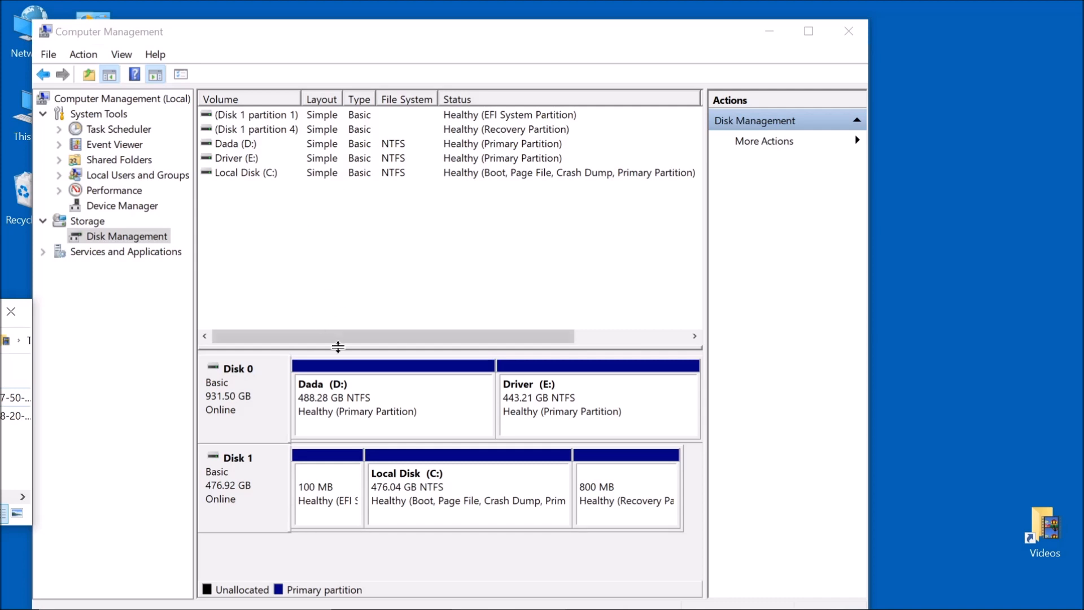
mouse_move(270, 498)
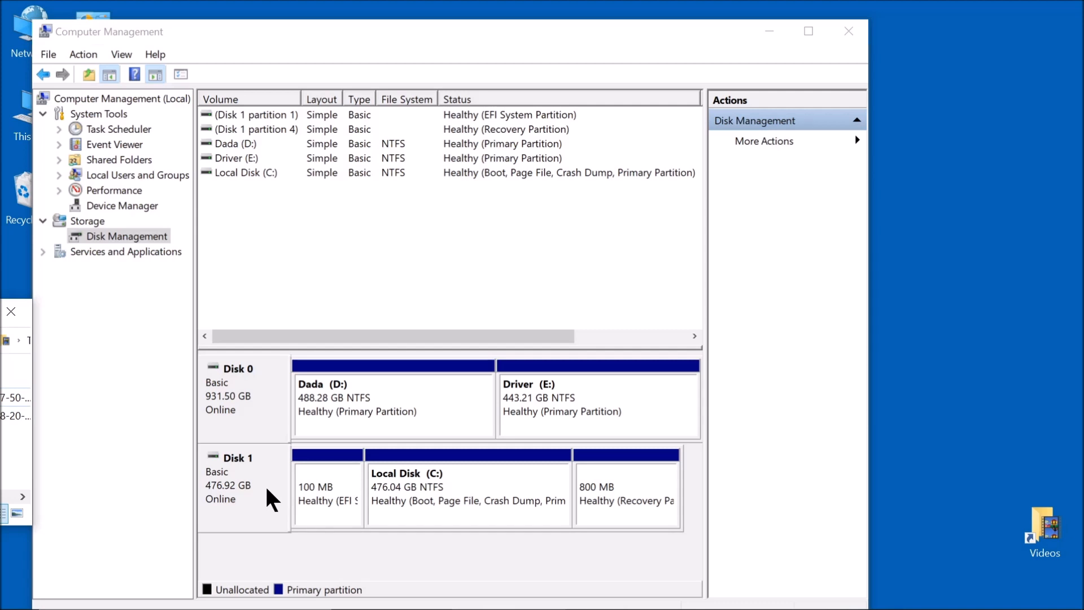
mouse_move(431, 409)
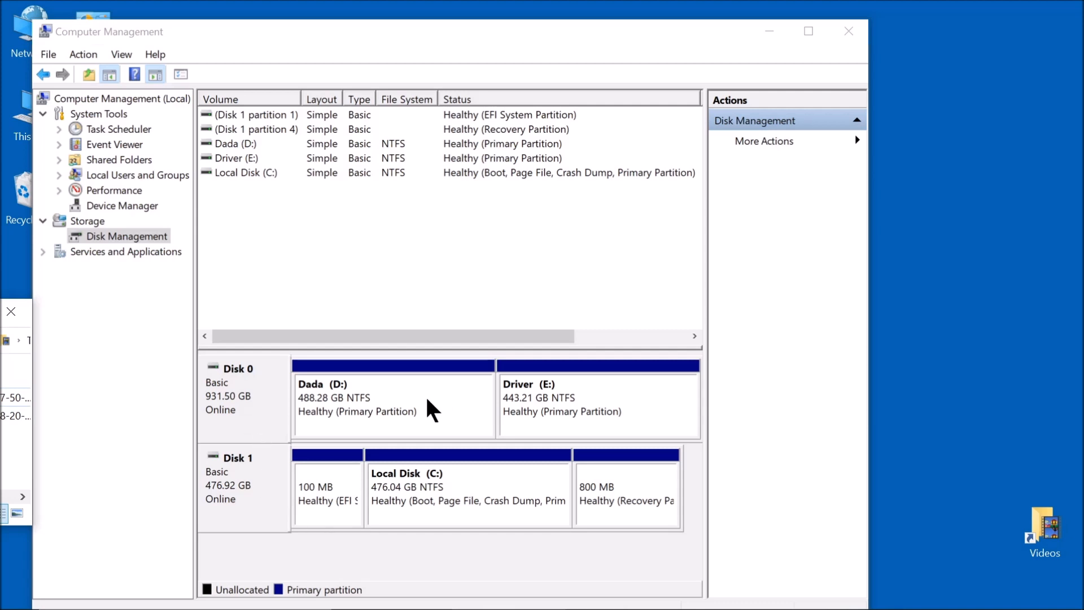
mouse_move(241, 420)
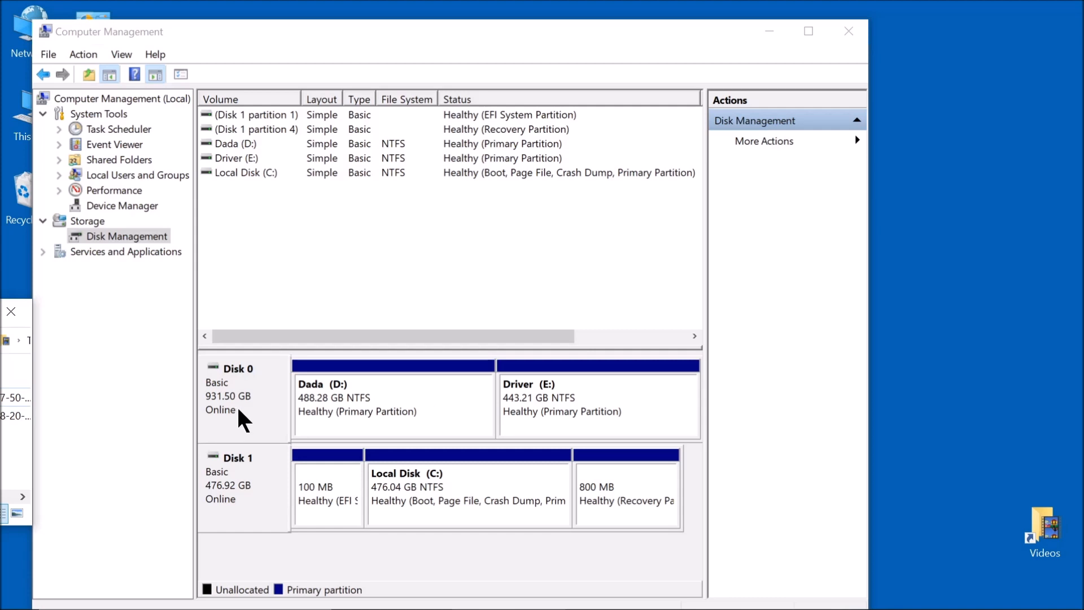
mouse_move(240, 419)
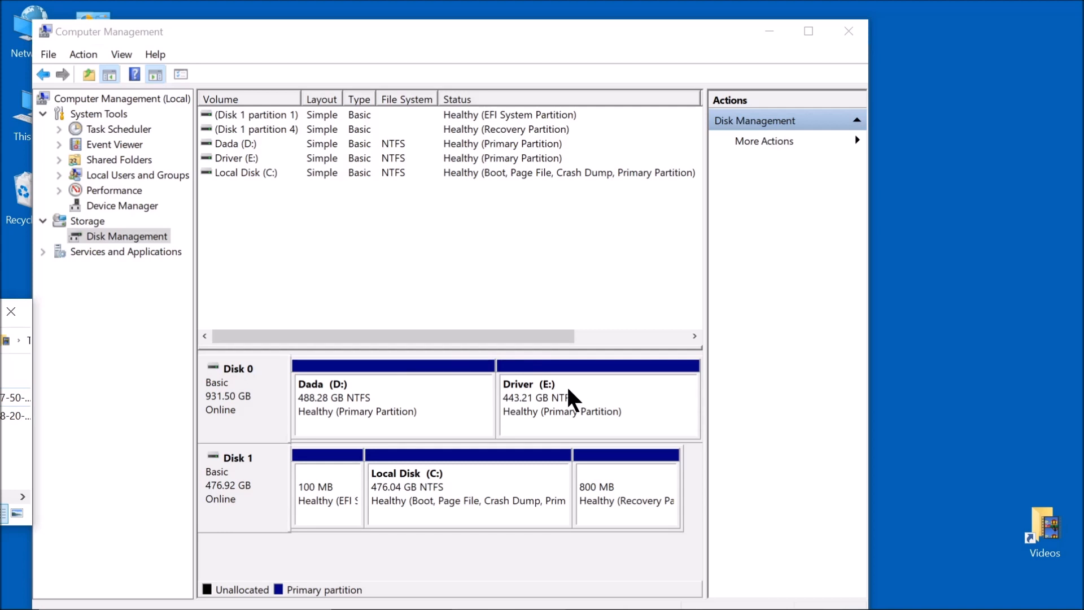
mouse_move(416, 413)
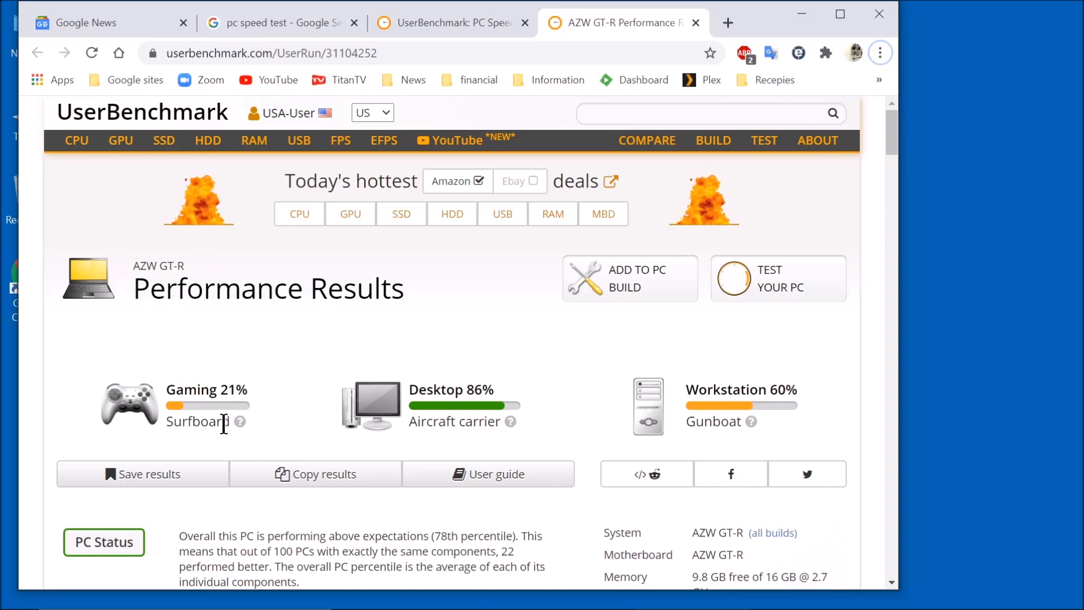
mouse_move(452, 415)
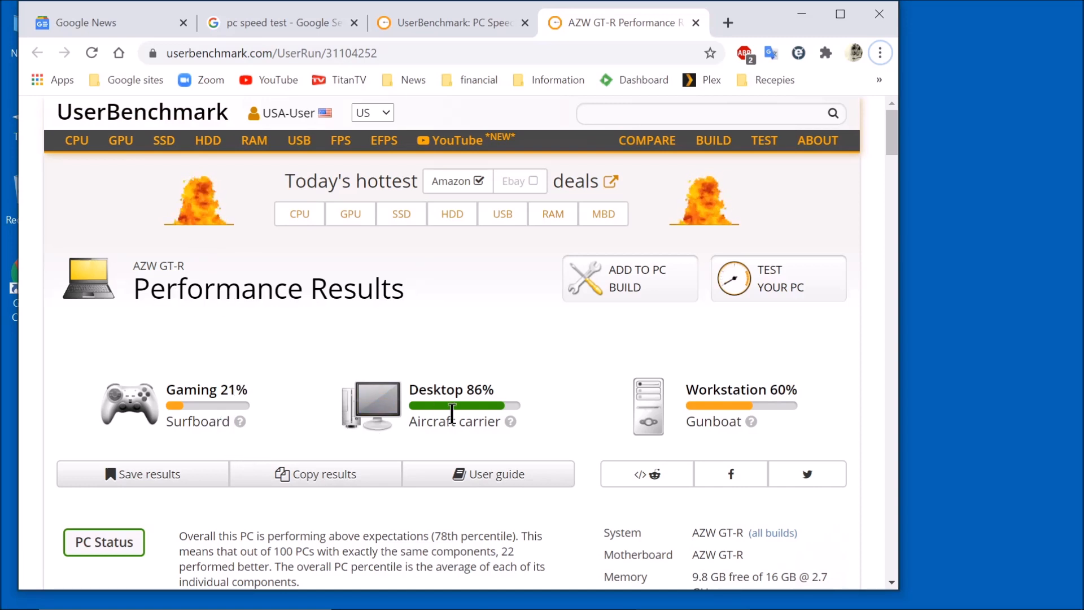
mouse_move(767, 411)
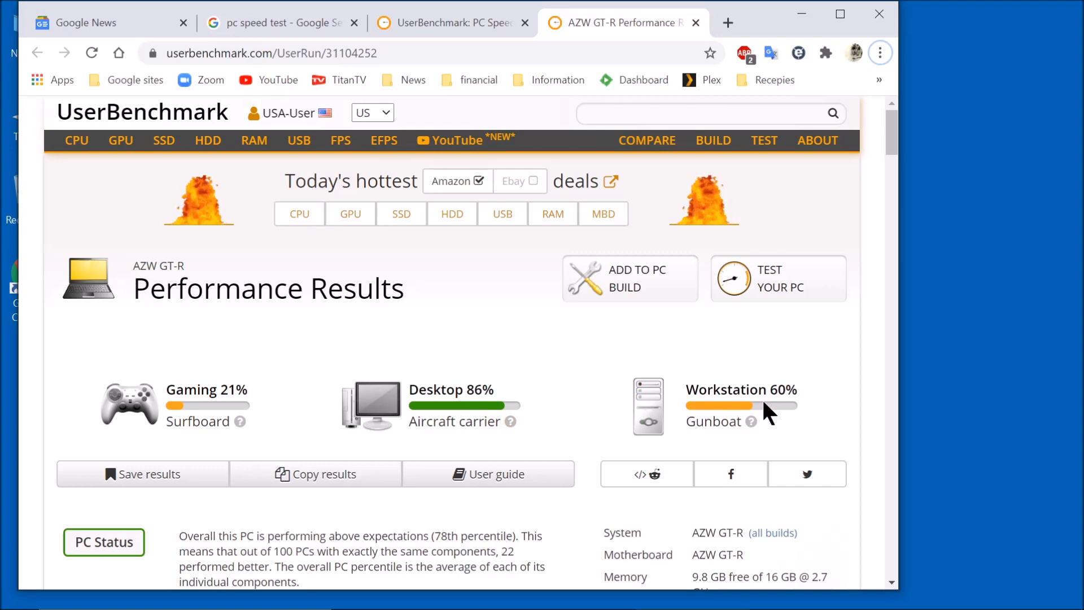
Scroll the AZW GT-R results down to the PC Status component verdicts
scroll(down, 3)
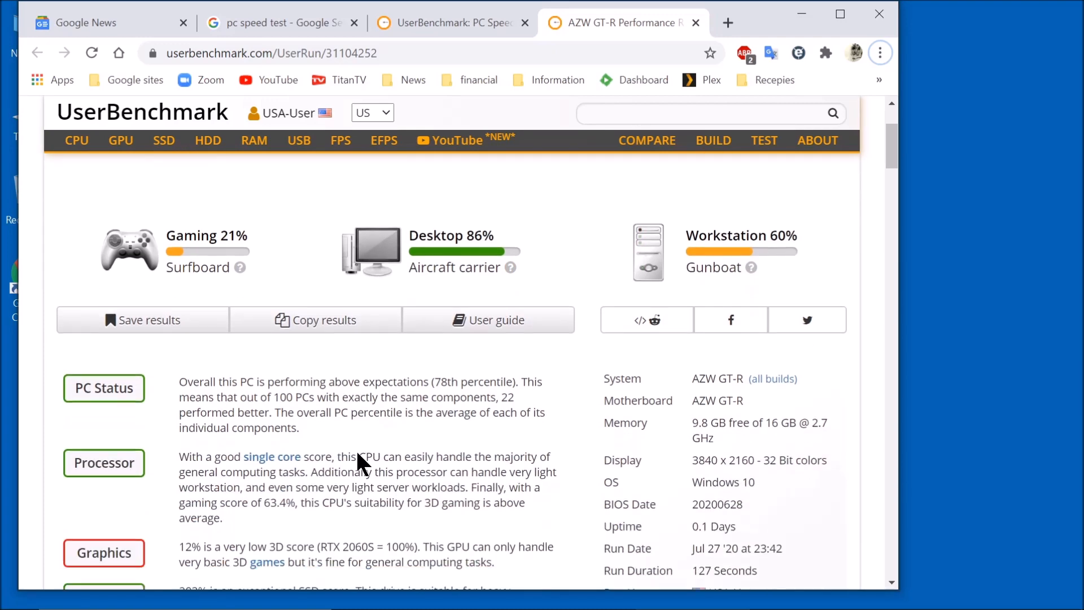
scroll(down, 3)
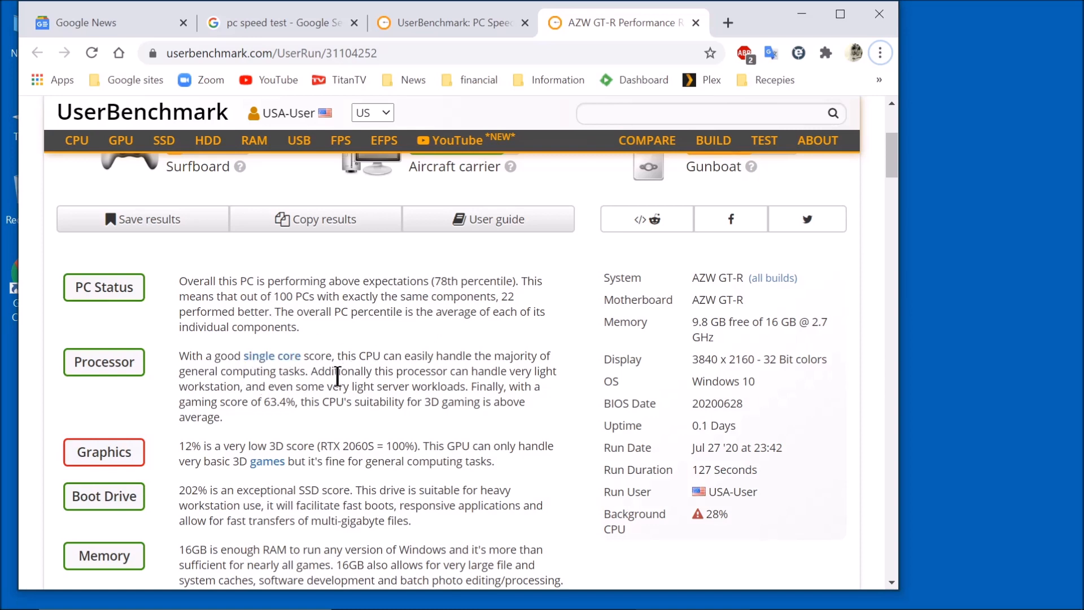
mouse_move(345, 379)
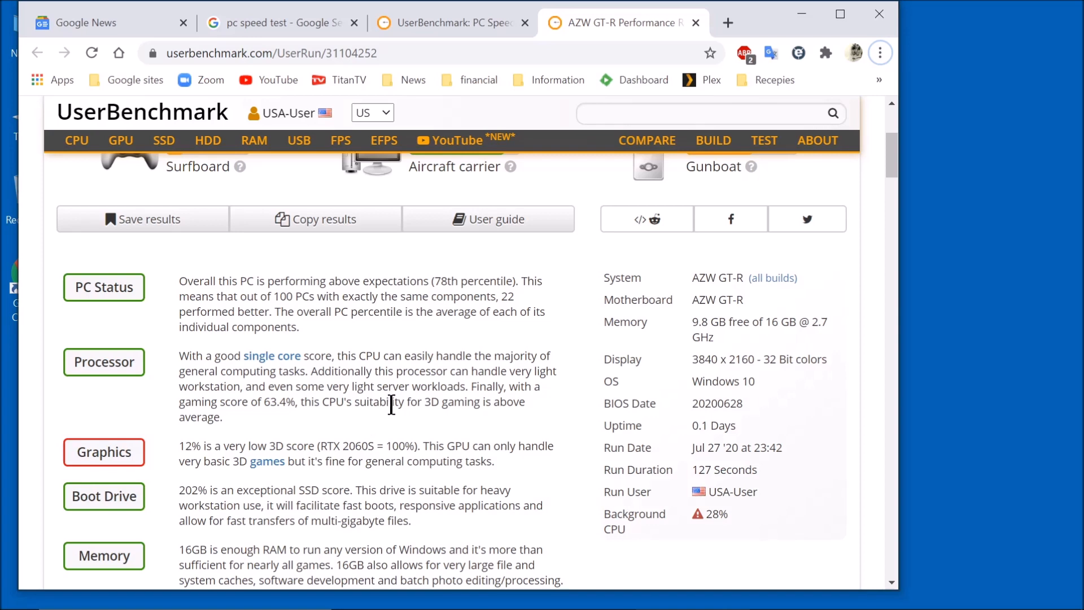
scroll(down, 3)
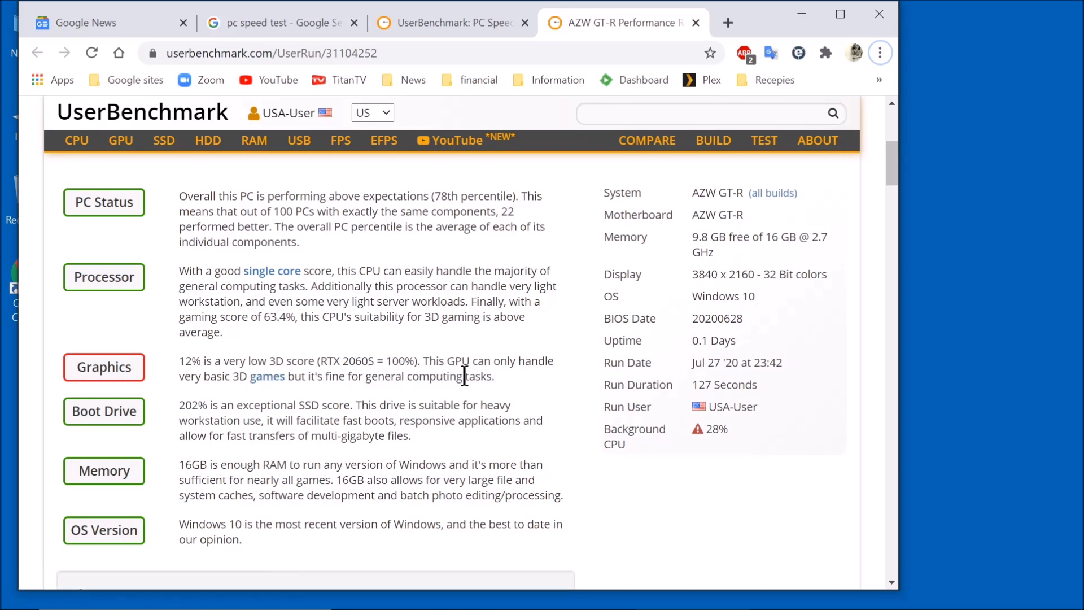
mouse_move(163, 407)
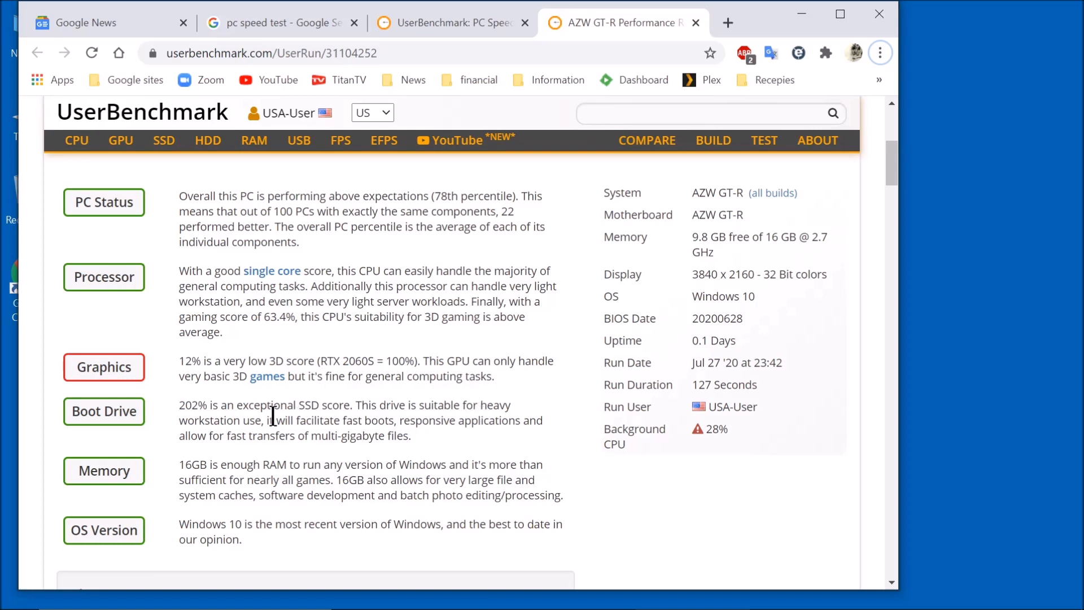
scroll(down, 3)
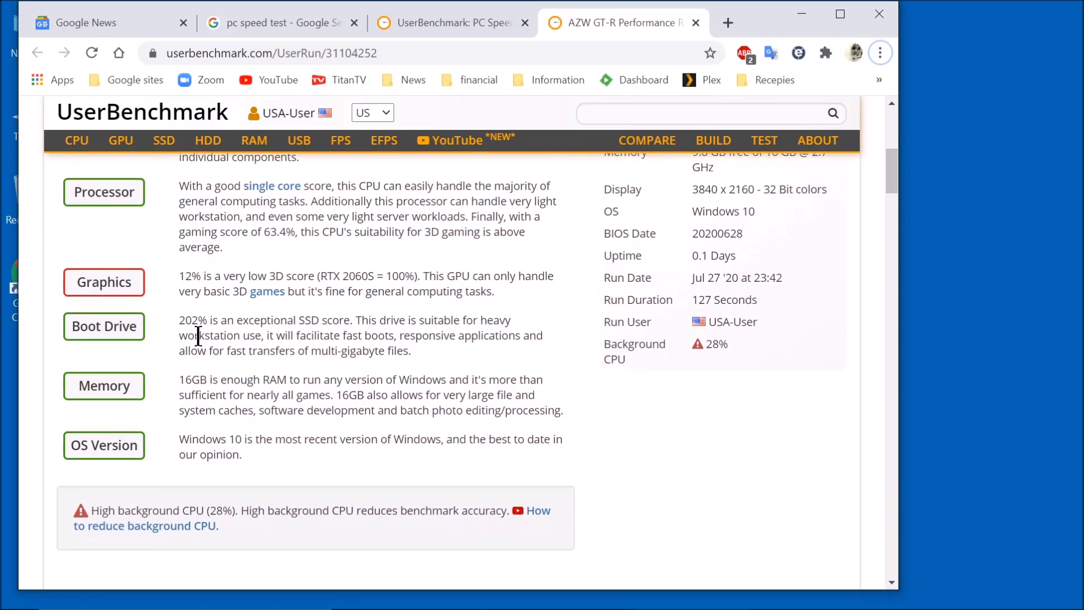
mouse_move(313, 338)
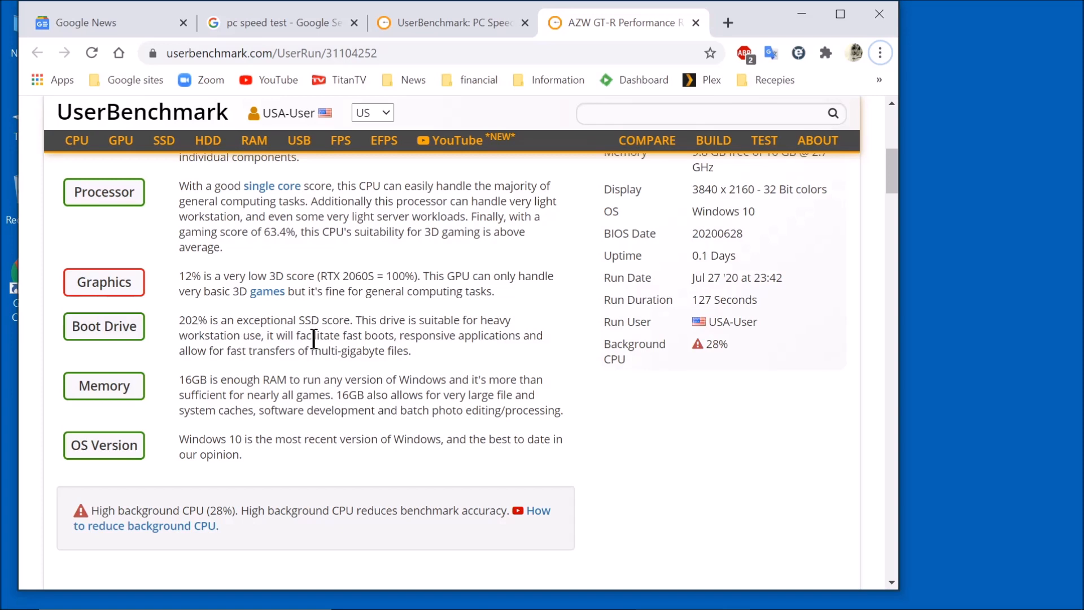
mouse_move(178, 379)
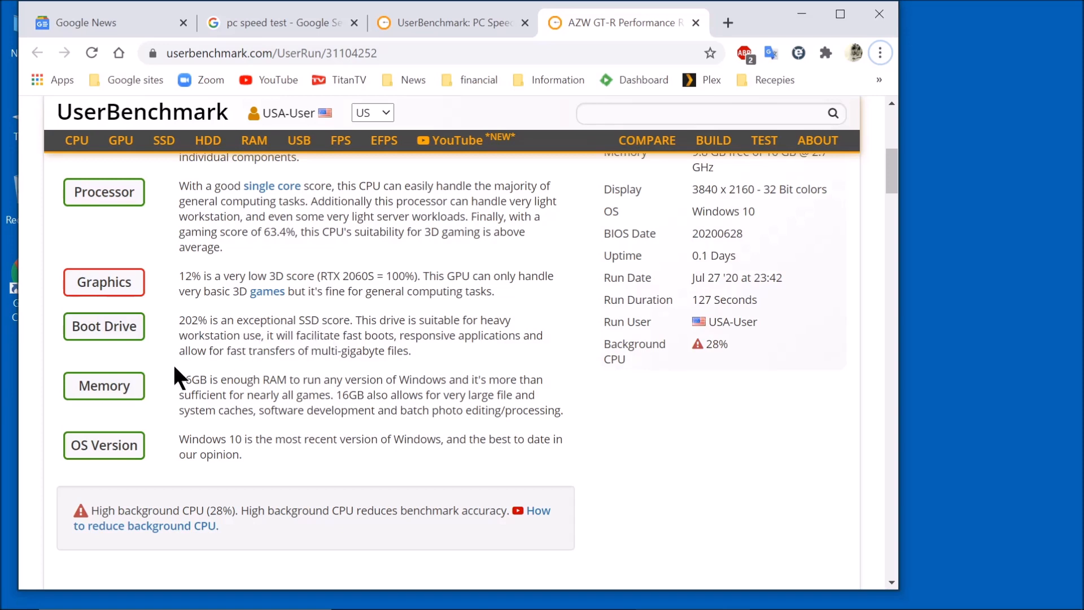
mouse_move(484, 359)
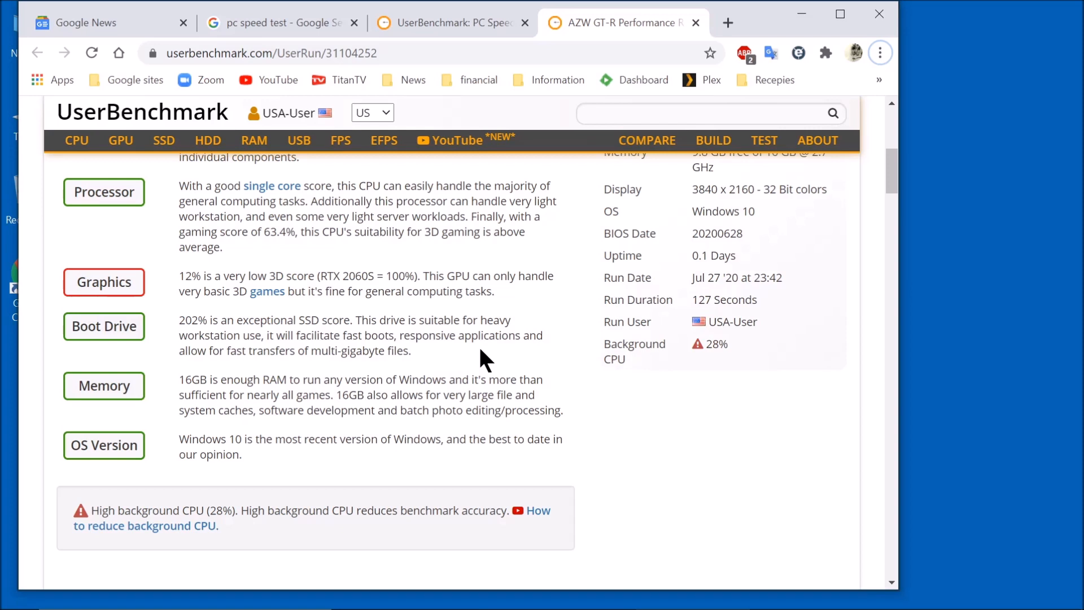
scroll(down, 3)
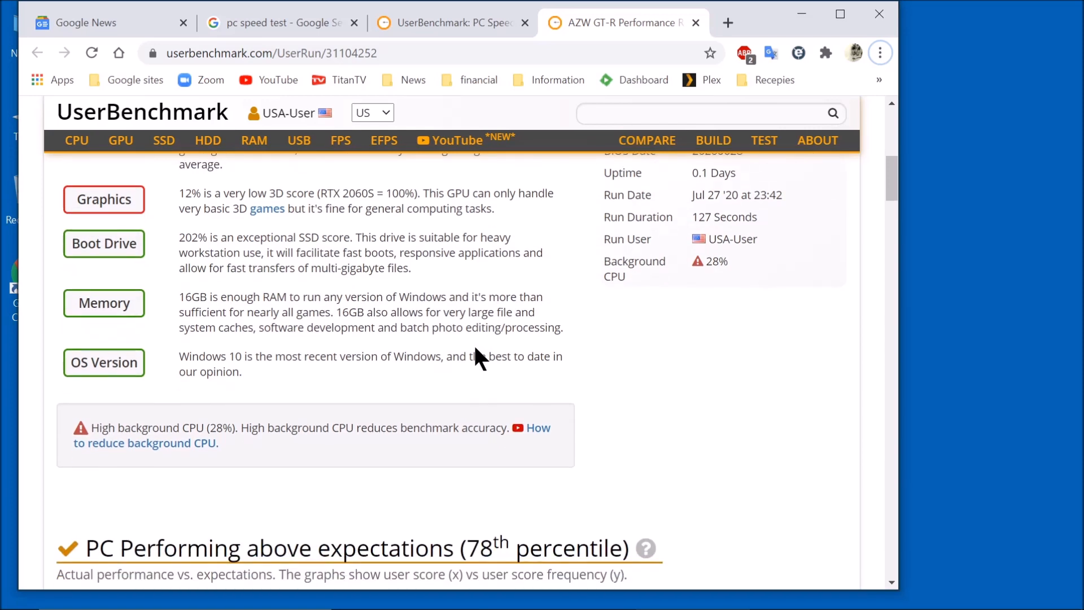
scroll(down, 3)
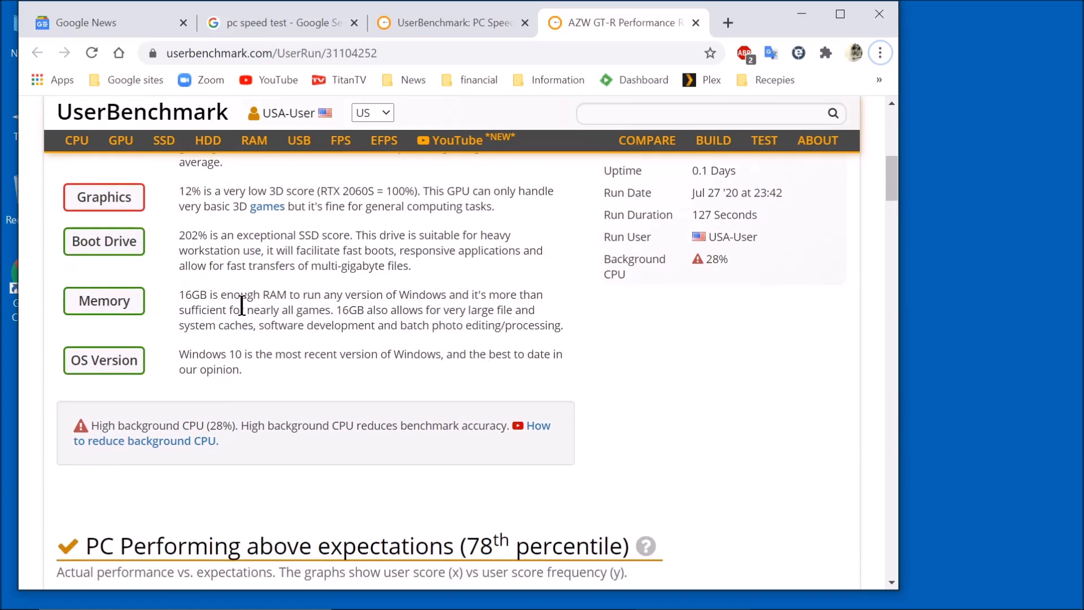
mouse_move(413, 358)
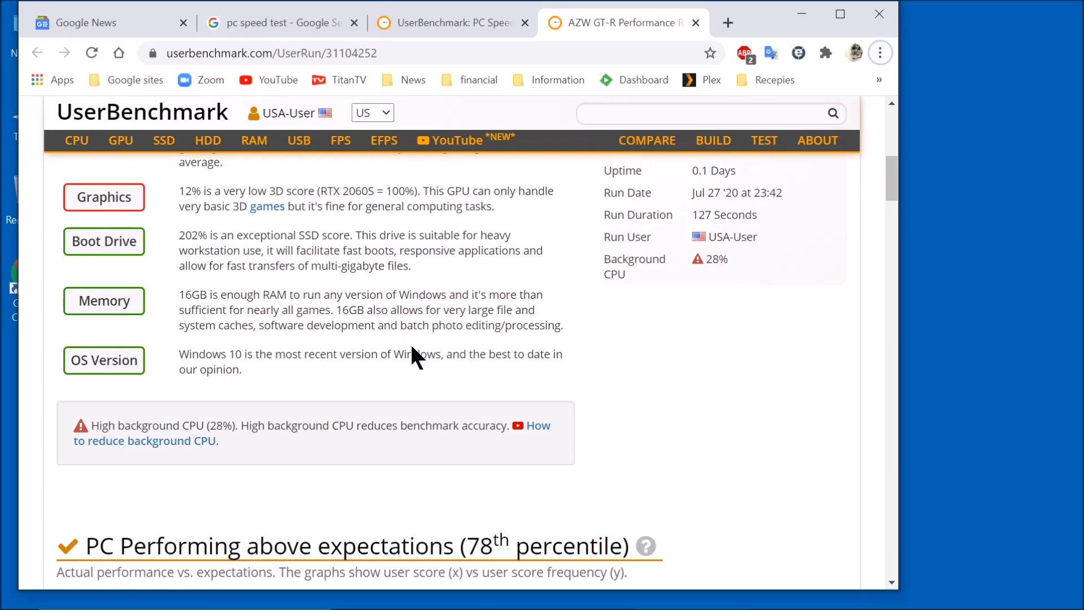
scroll(down, 3)
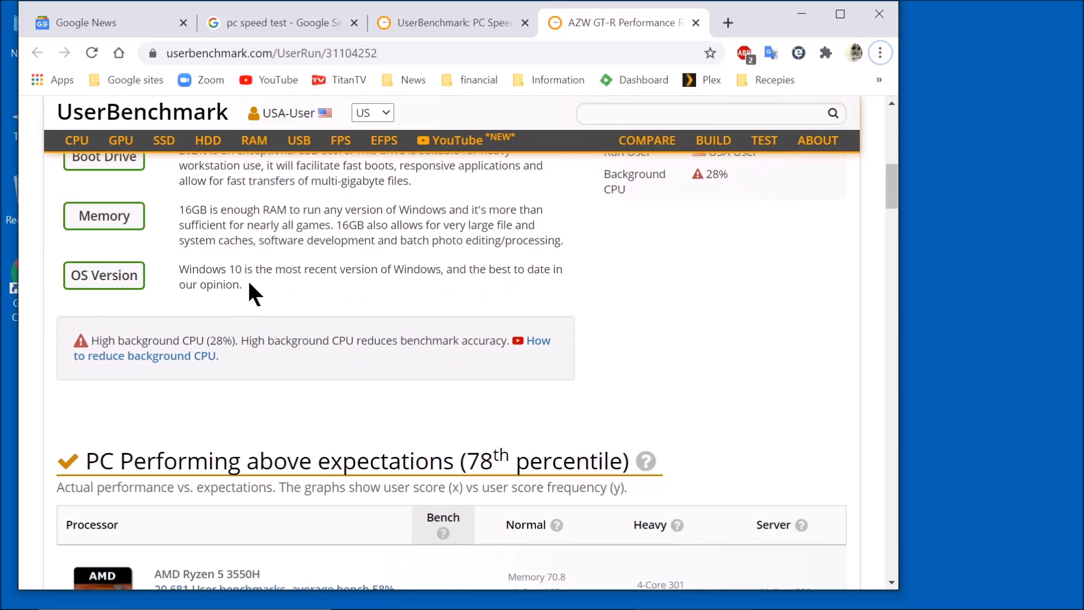
scroll(down, 3)
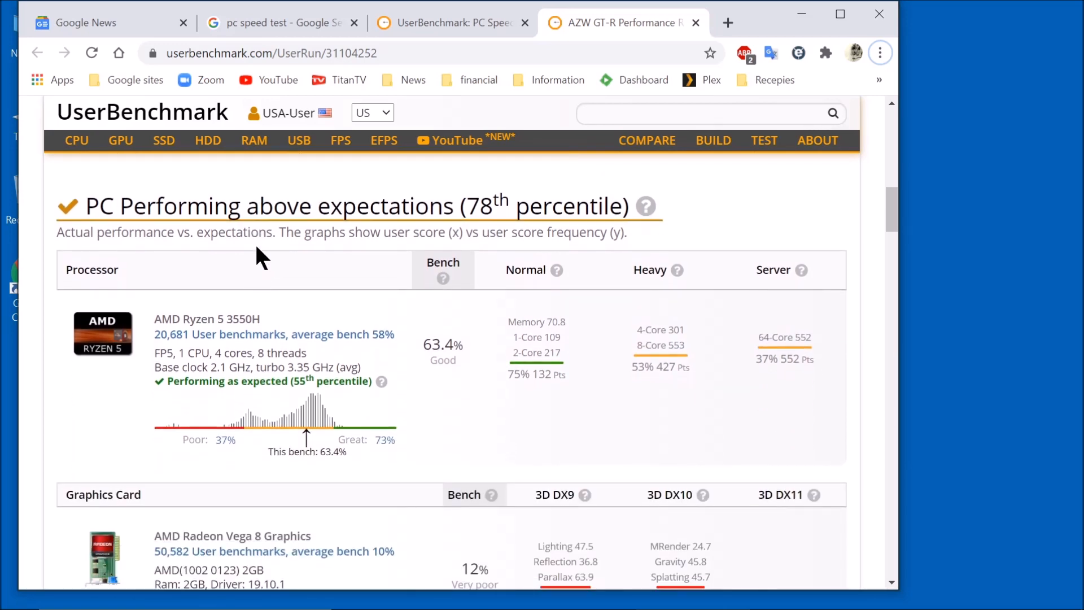
Scroll past the Drives and Memory Kit results to the System Memory Latency Ladder
scroll(down, 3)
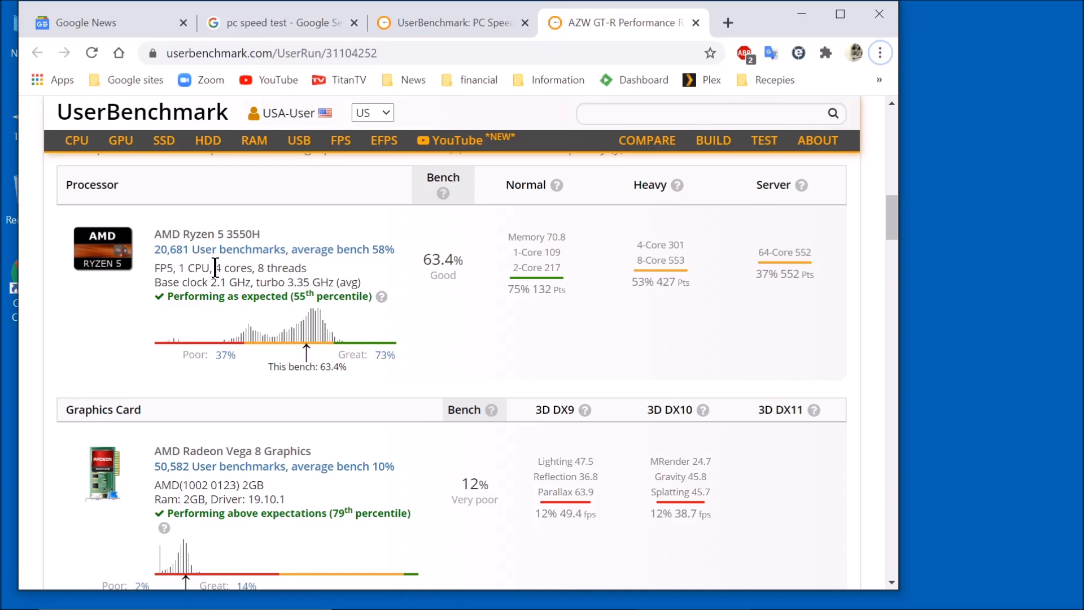
mouse_move(462, 302)
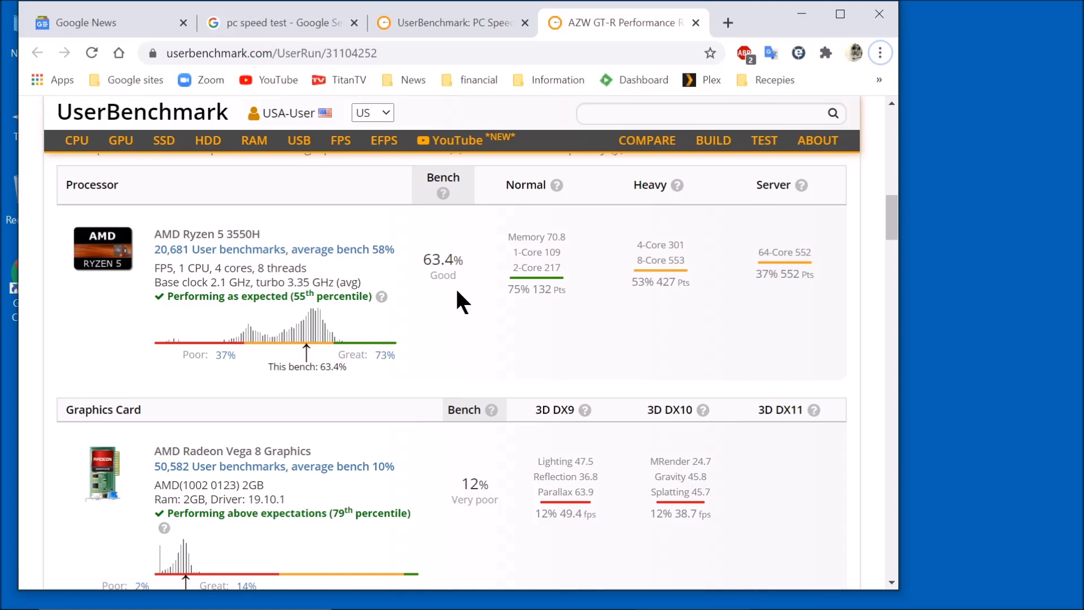
scroll(down, 3)
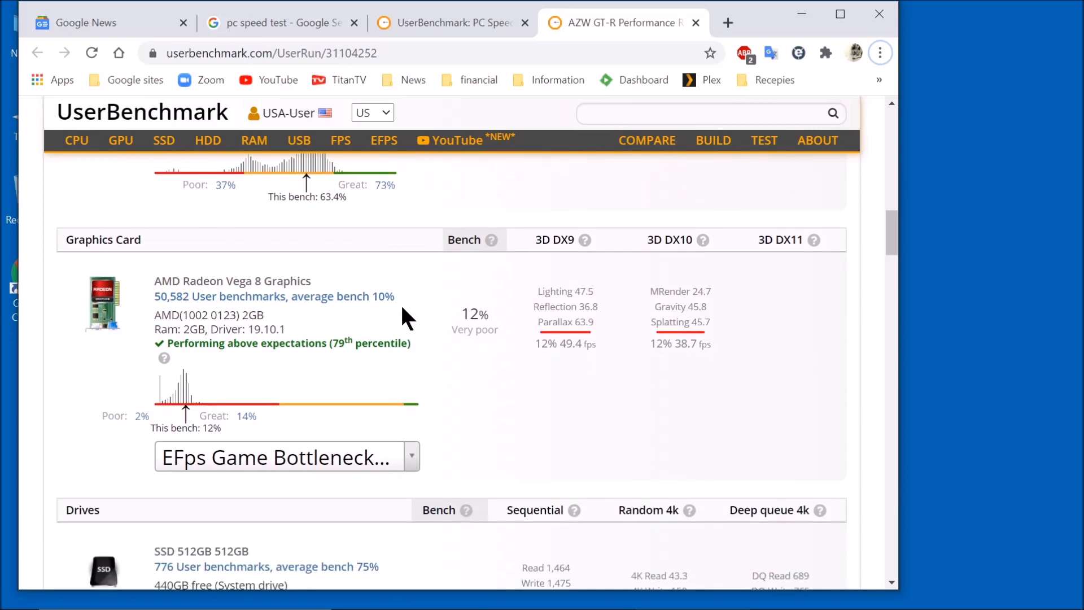
scroll(down, 3)
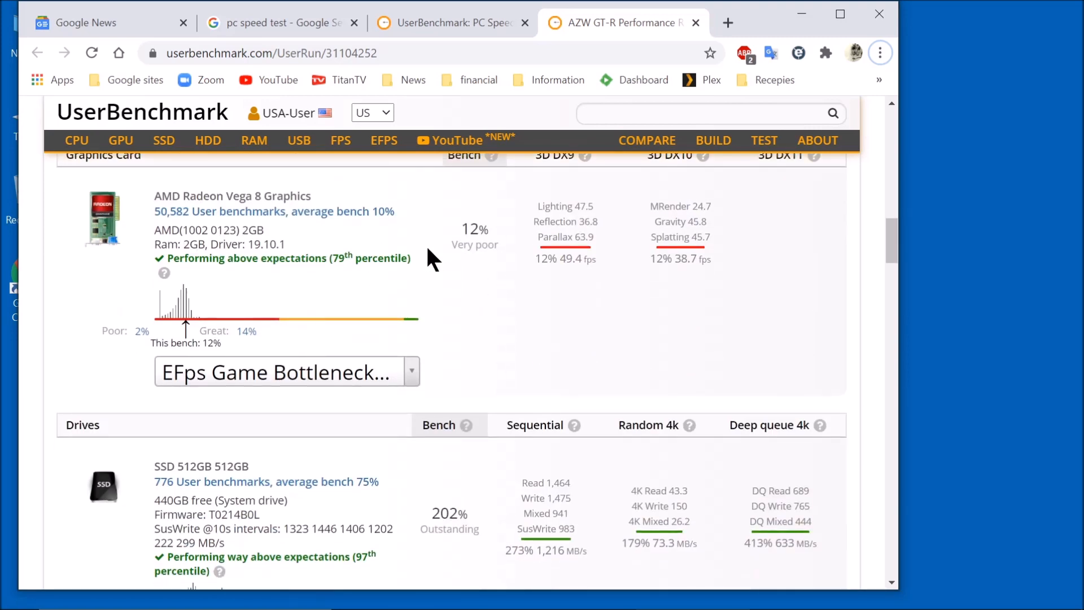
mouse_move(453, 290)
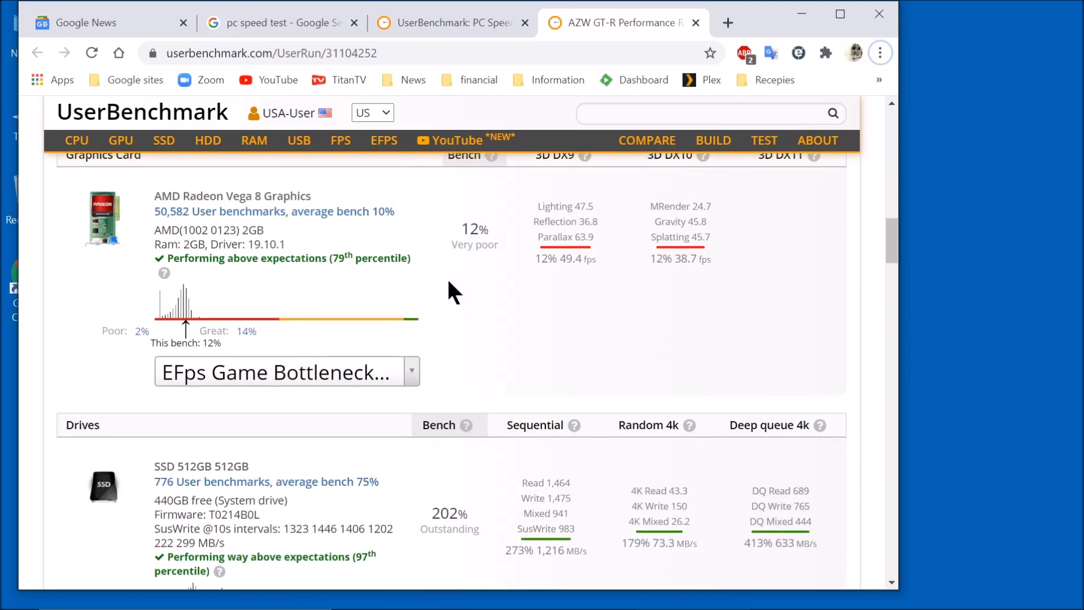
mouse_move(504, 287)
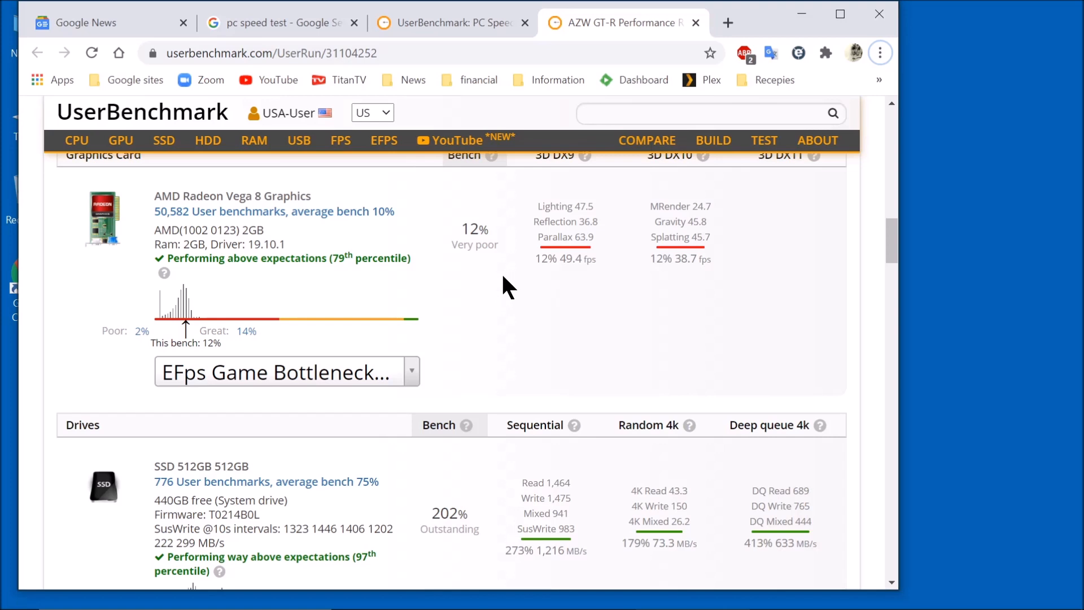
scroll(down, 3)
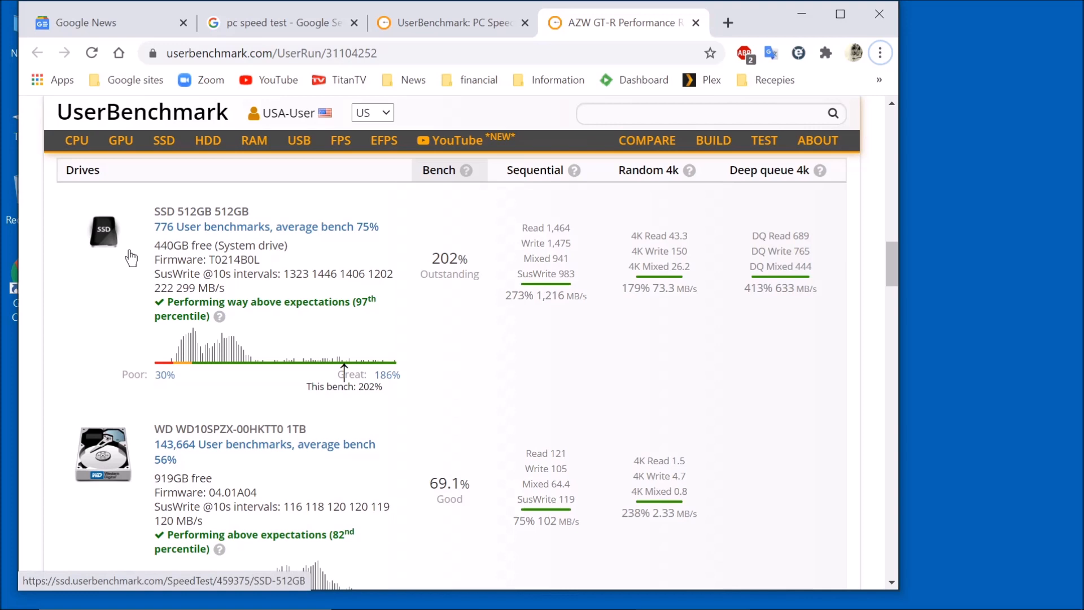
mouse_move(467, 296)
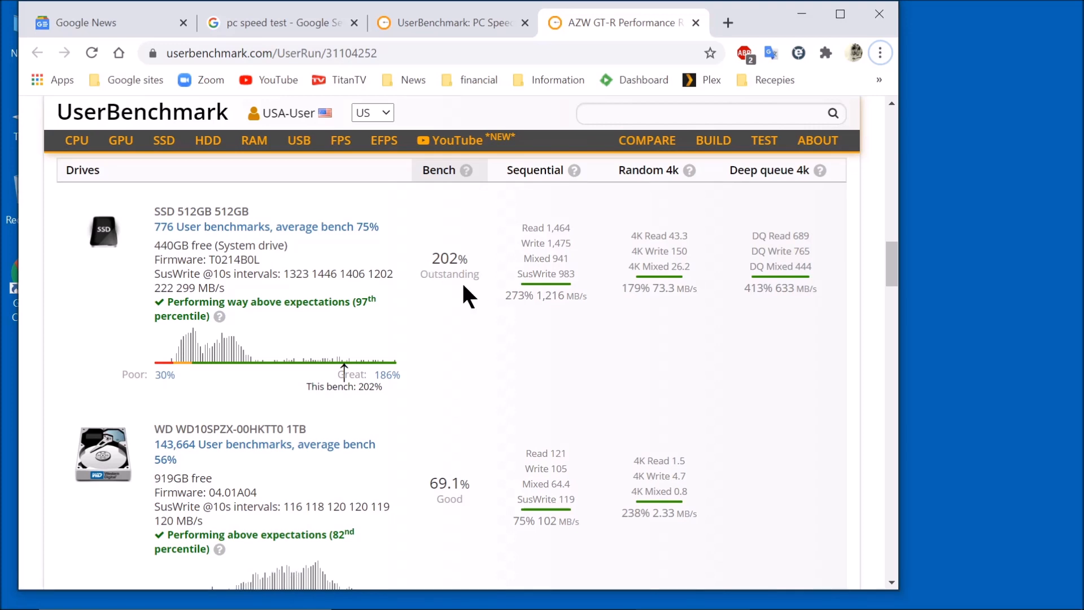
scroll(down, 3)
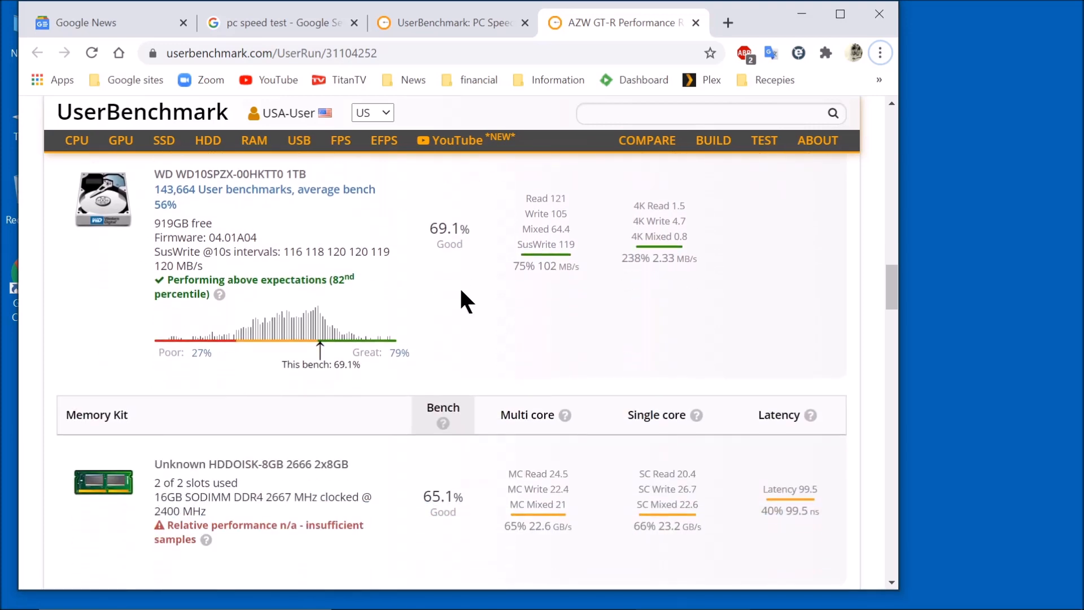
mouse_move(232, 220)
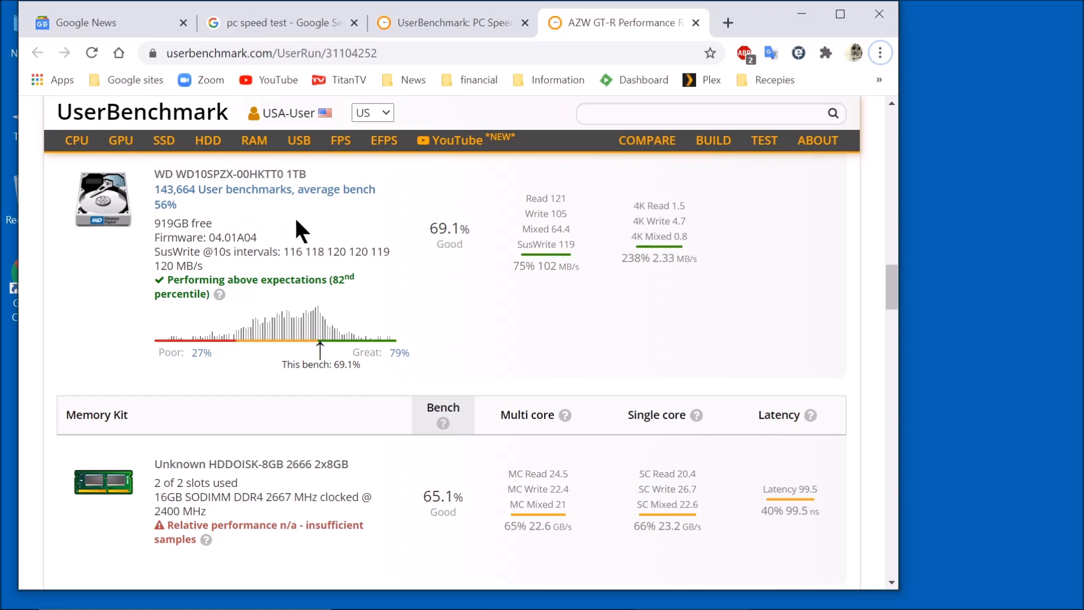
mouse_move(458, 267)
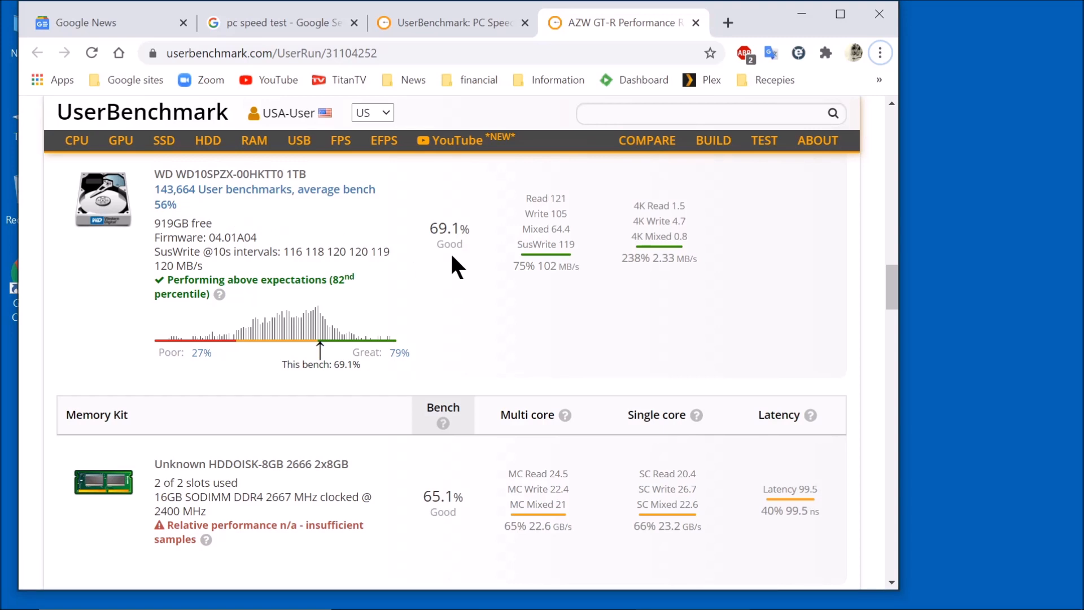
scroll(down, 3)
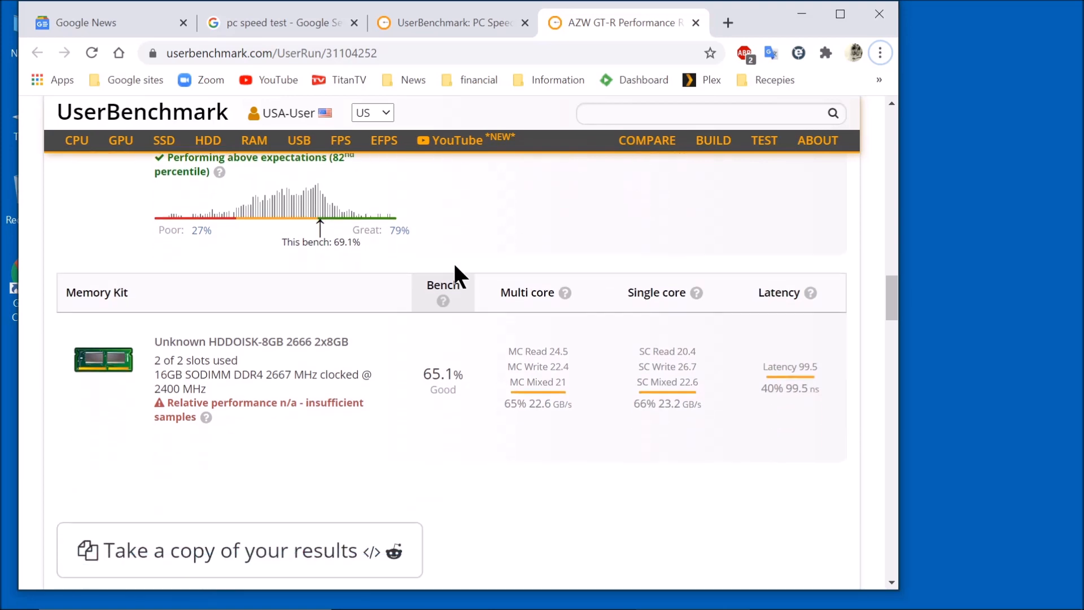
scroll(down, 3)
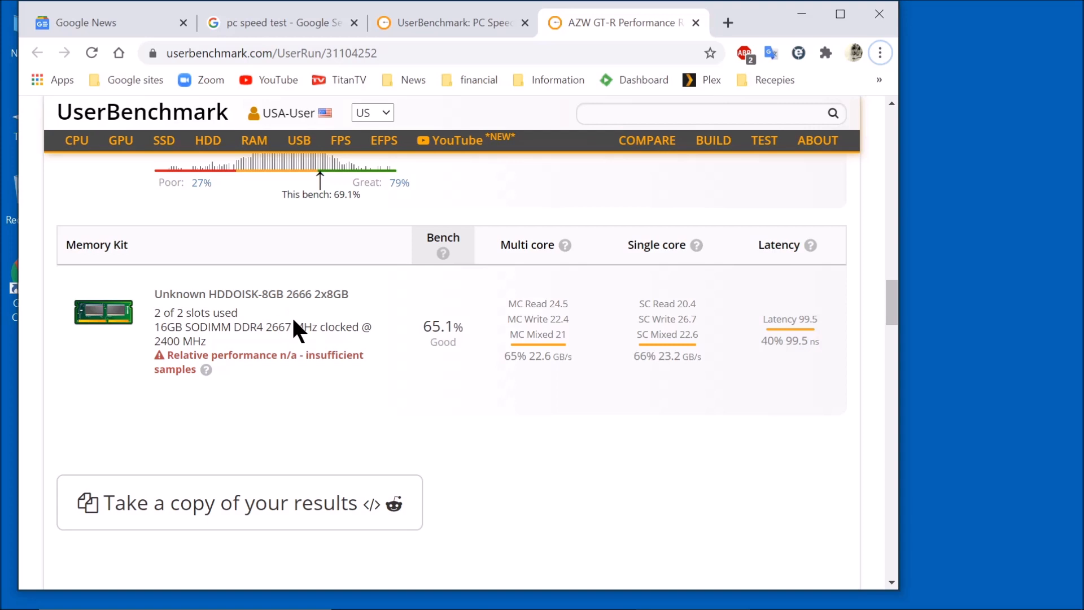
mouse_move(299, 330)
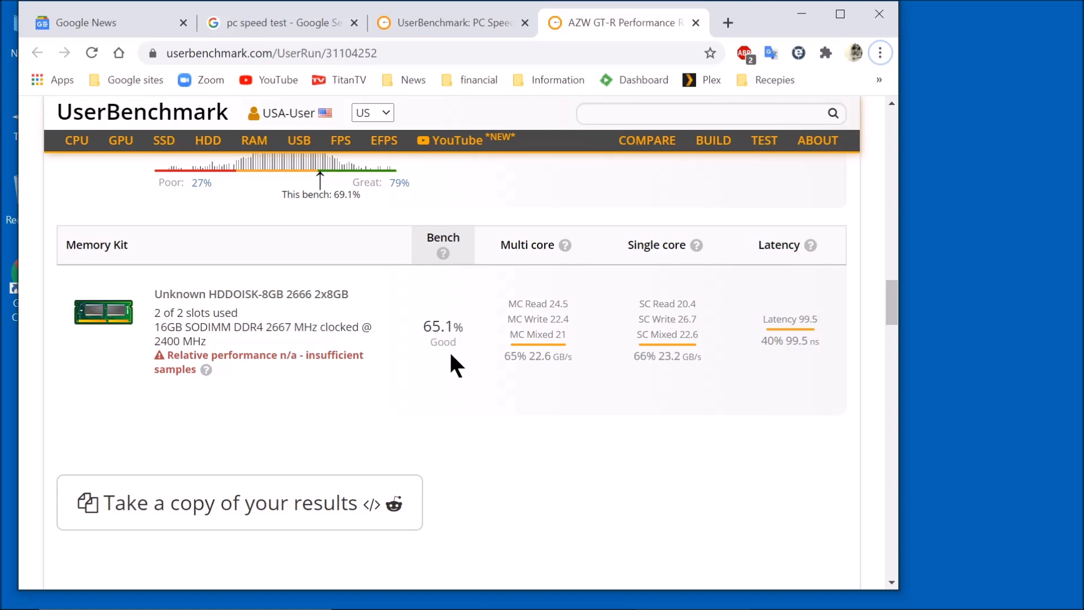
scroll(down, 3)
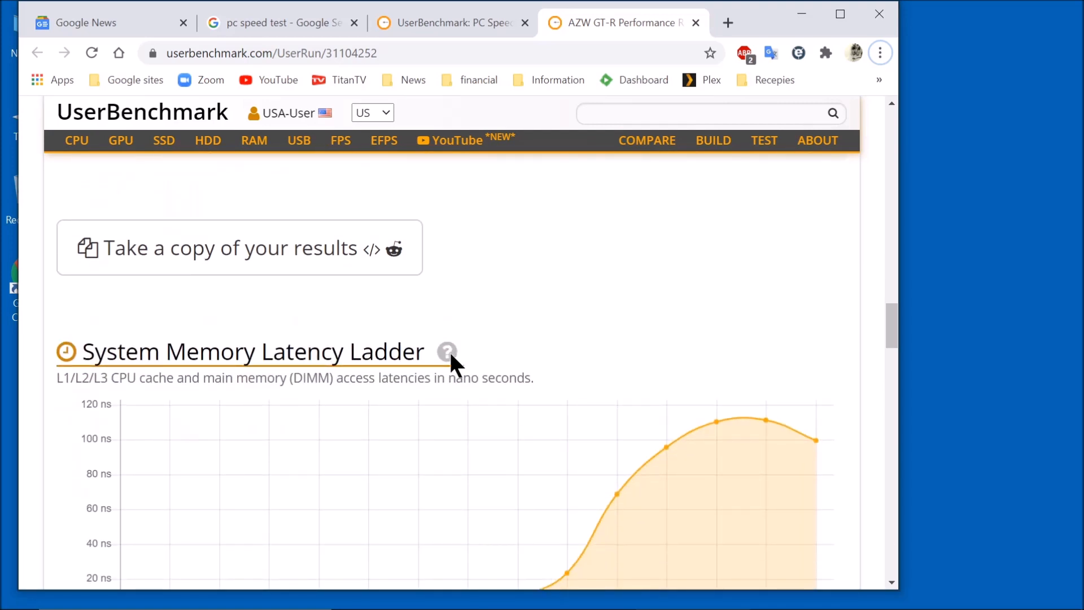
mouse_move(446, 351)
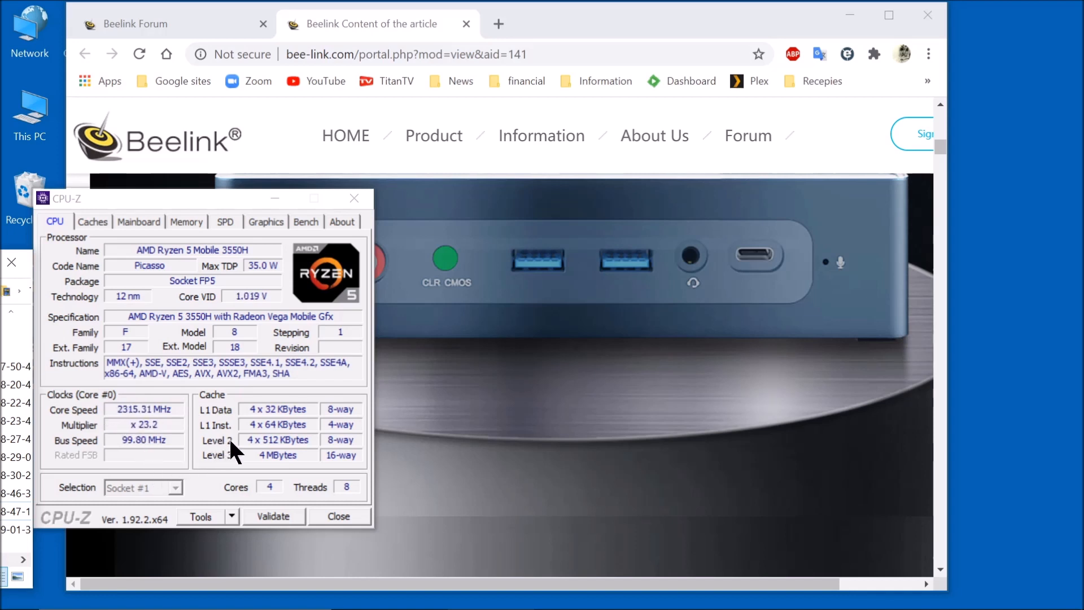
View CPU-Z's Caches, Mainboard, then Memory tabs showing 16 GB dual-channel DDR4
click(92, 221)
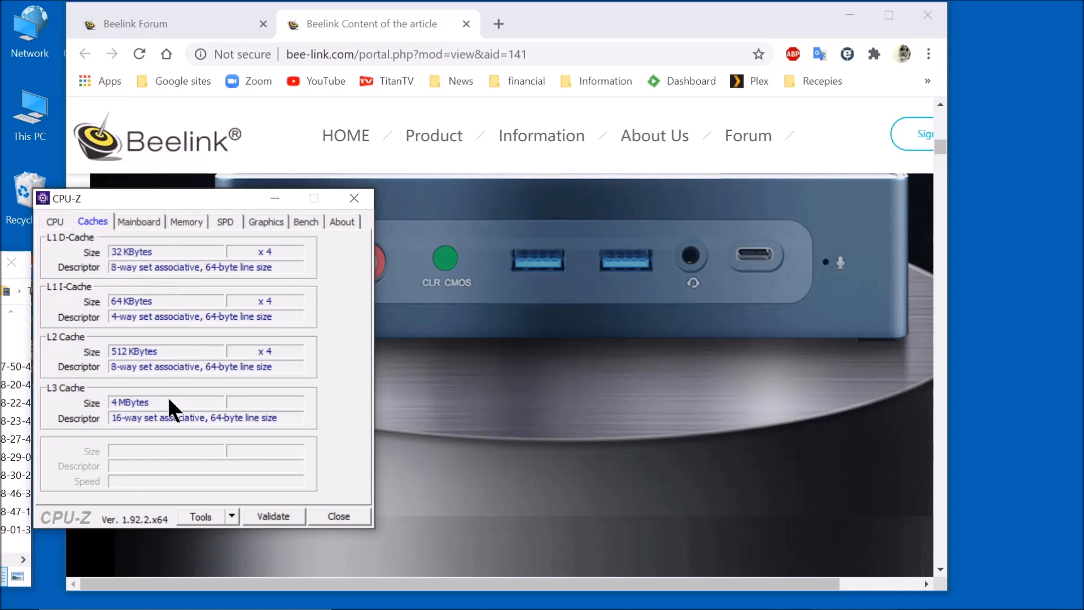
click(139, 221)
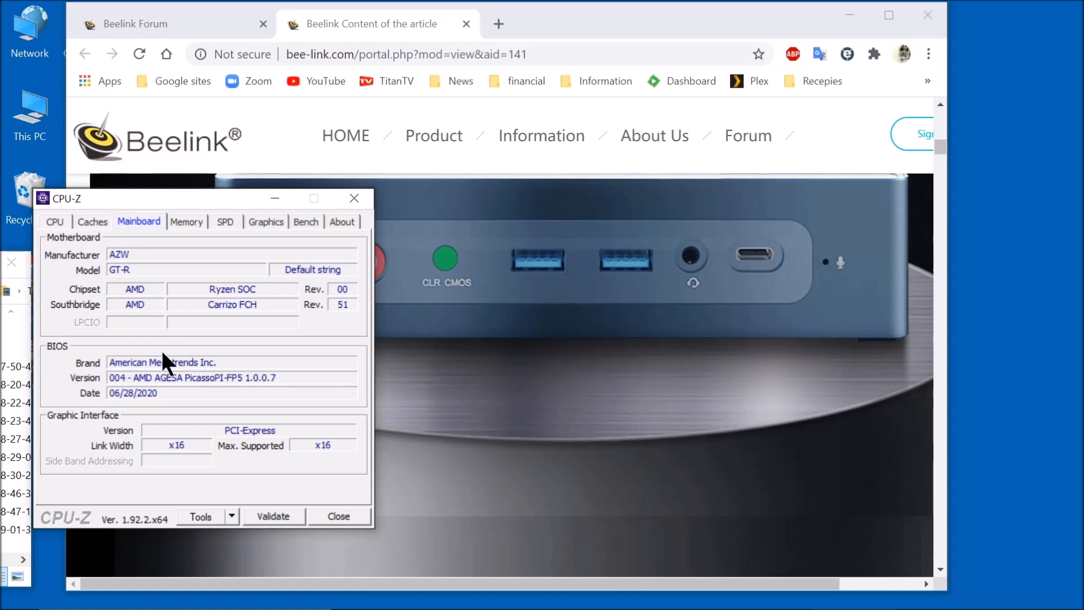
mouse_move(143, 358)
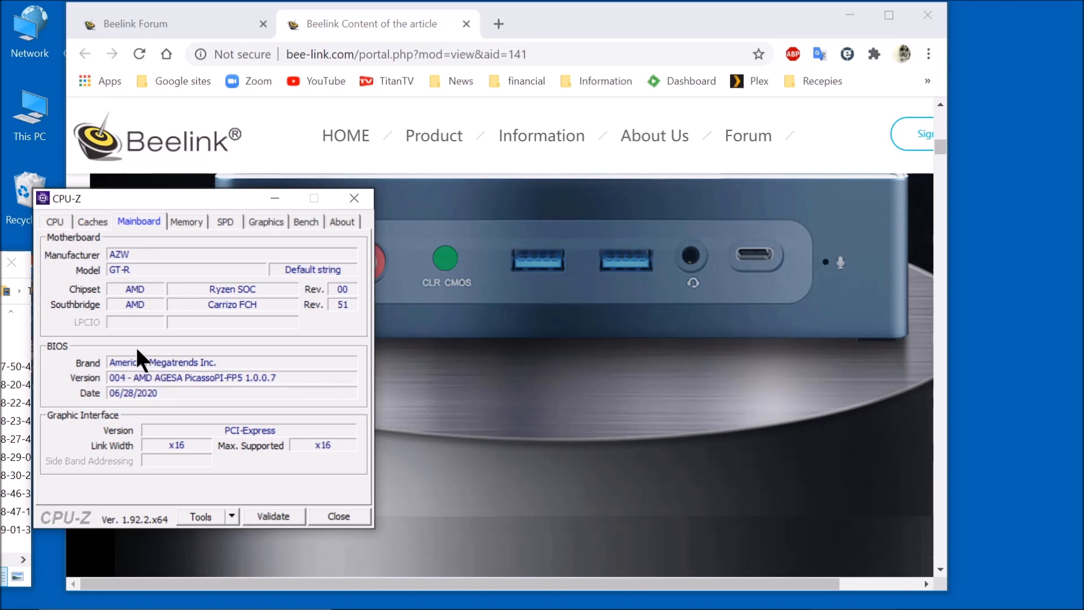
mouse_move(139, 398)
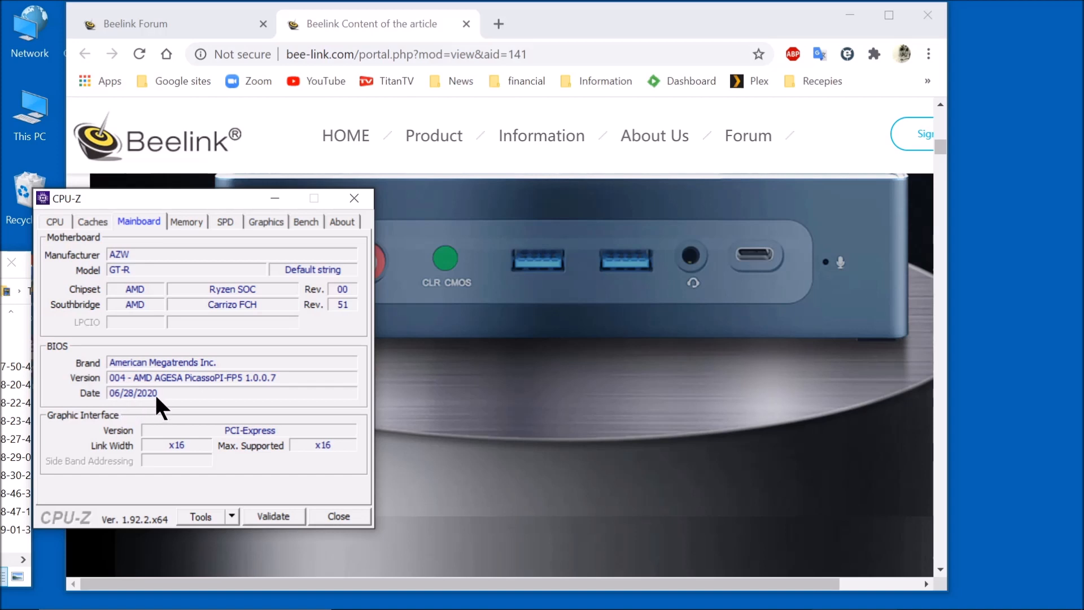
click(186, 221)
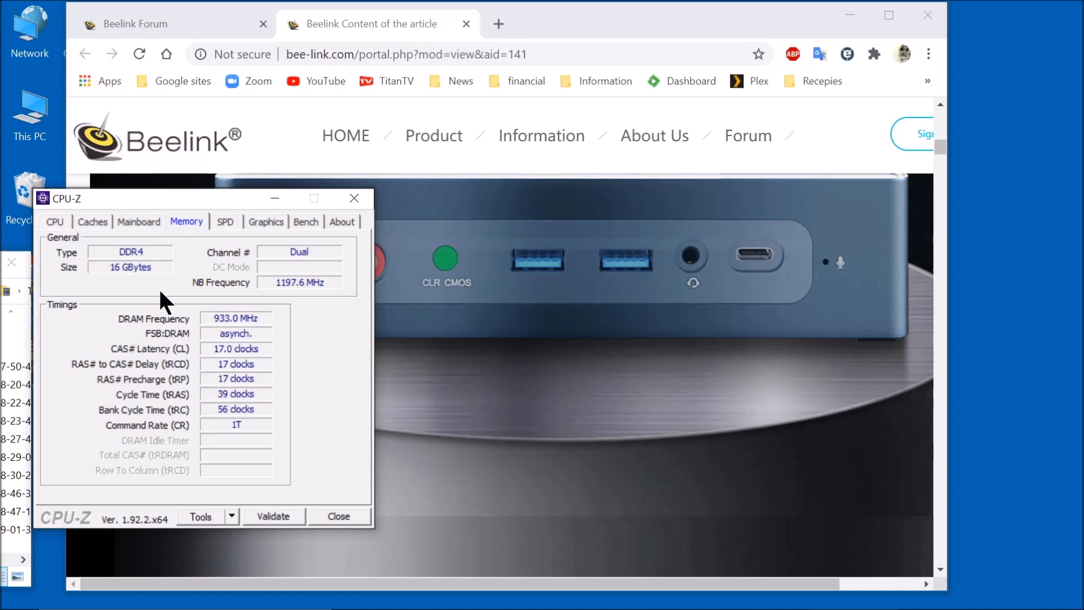
mouse_move(220, 339)
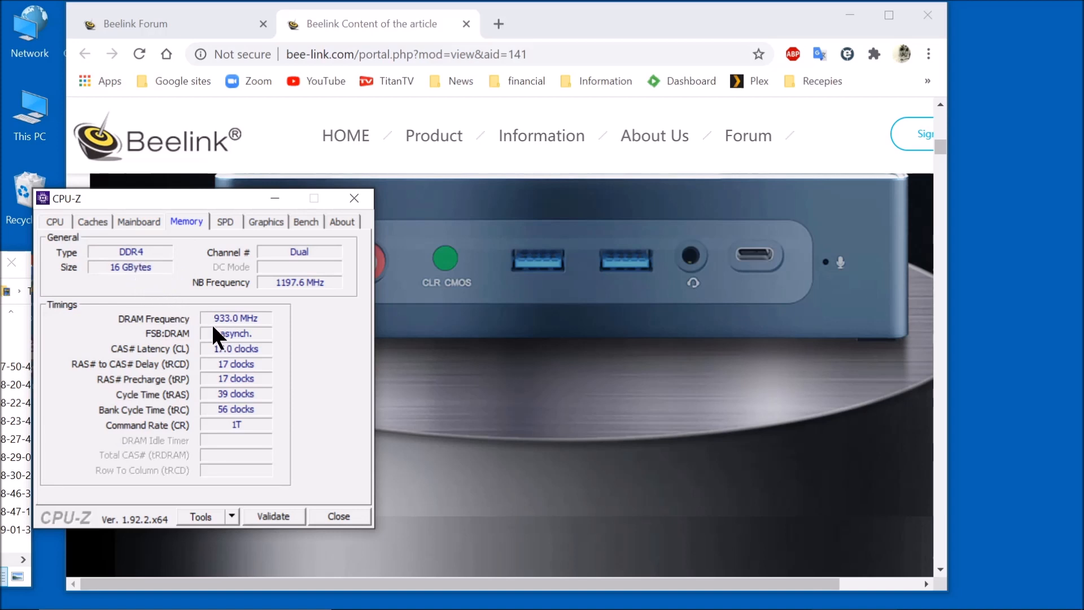
mouse_move(259, 394)
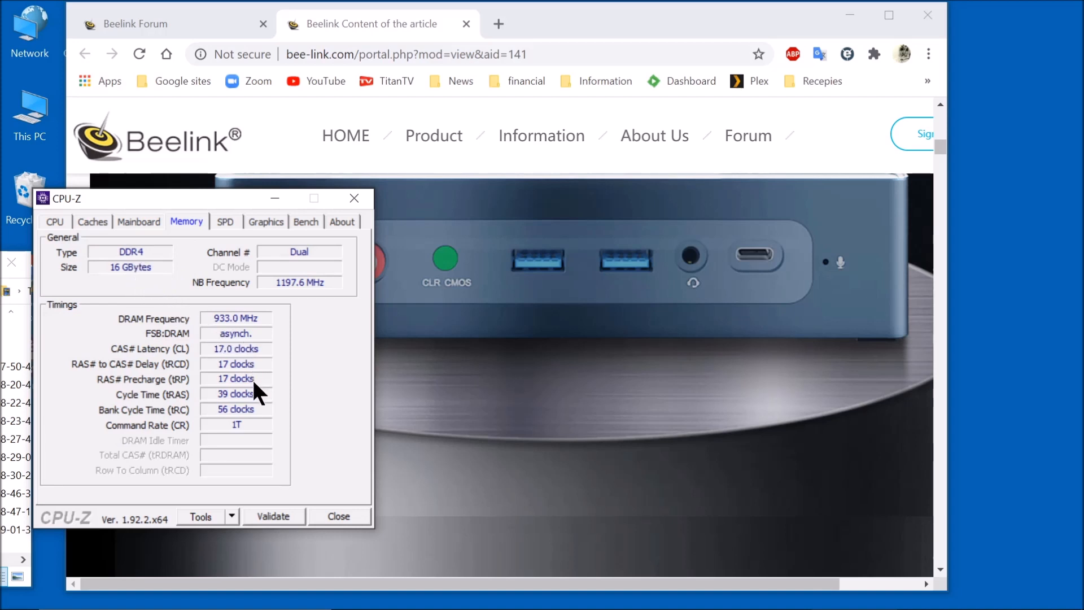
mouse_move(233, 247)
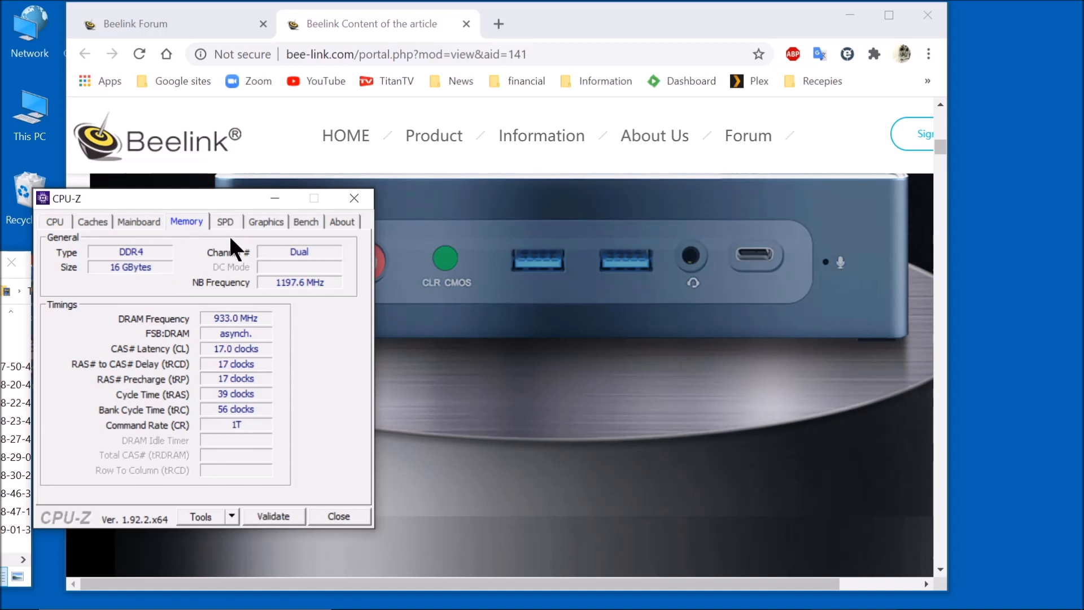
Check both 8 GB Micron DDR4-2666 modules in SPD, then the Radeon Vega 8 graphics
click(225, 222)
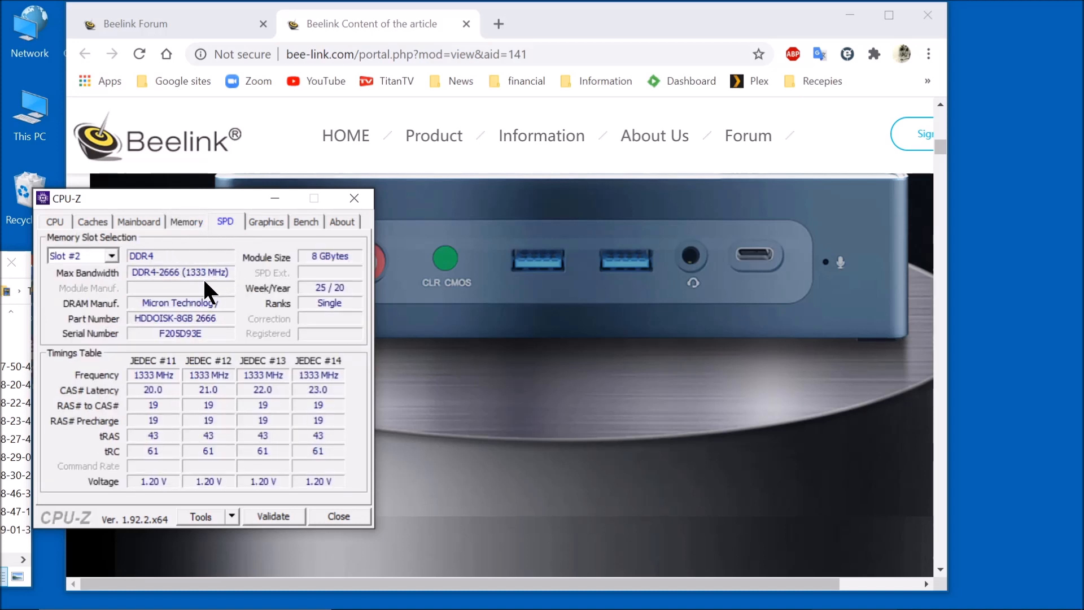
mouse_move(335, 366)
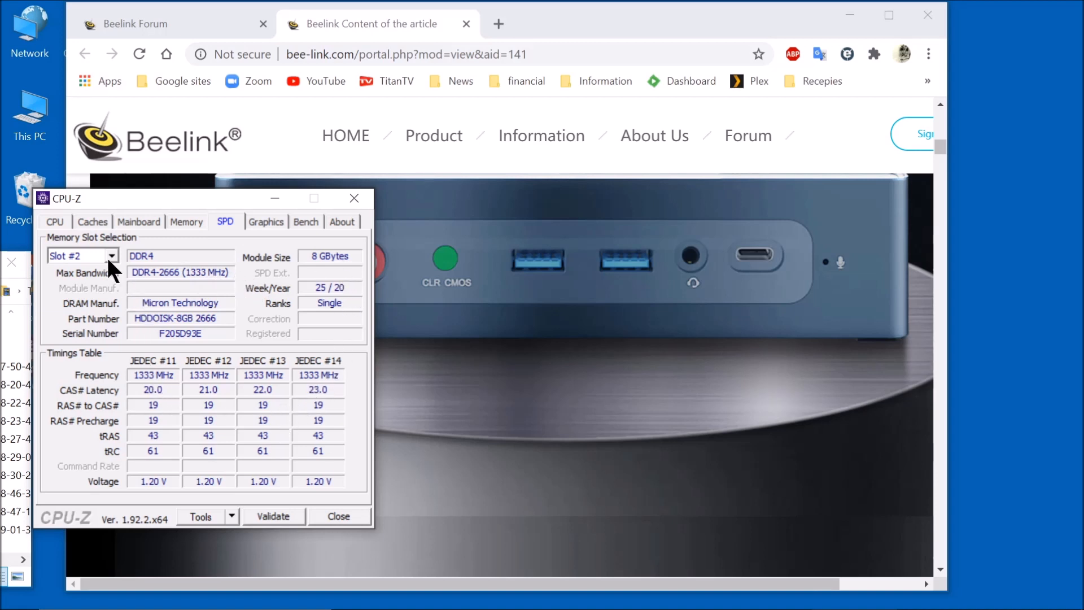
click(80, 256)
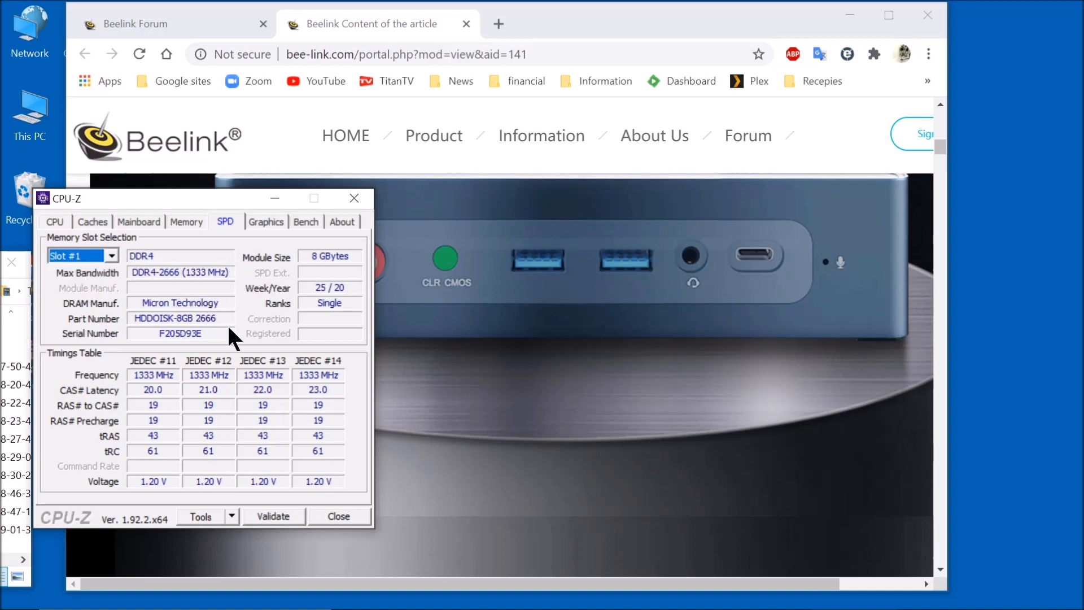
mouse_move(257, 247)
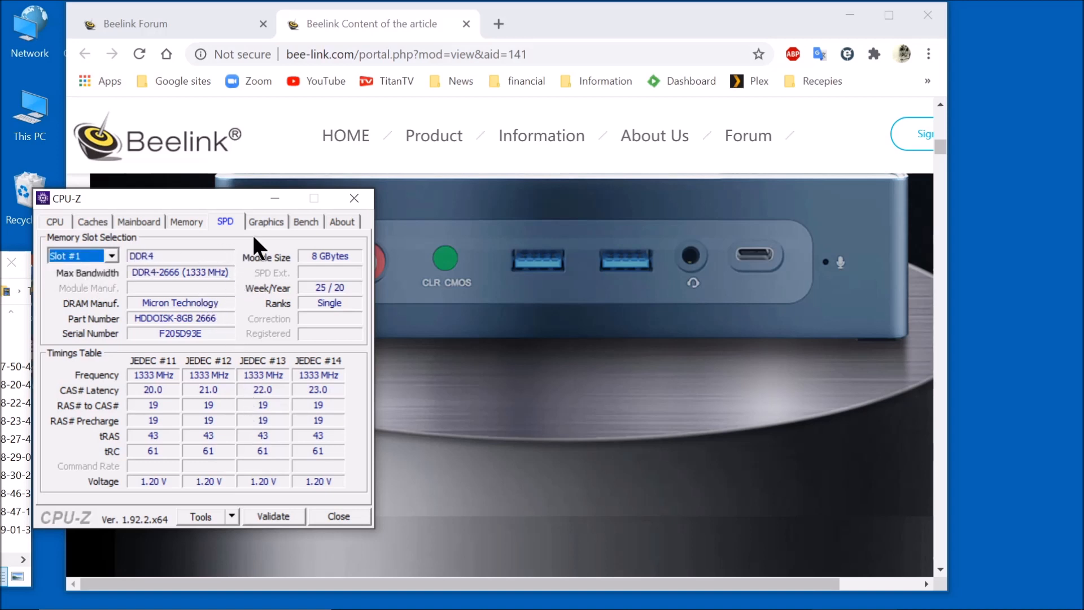
click(266, 221)
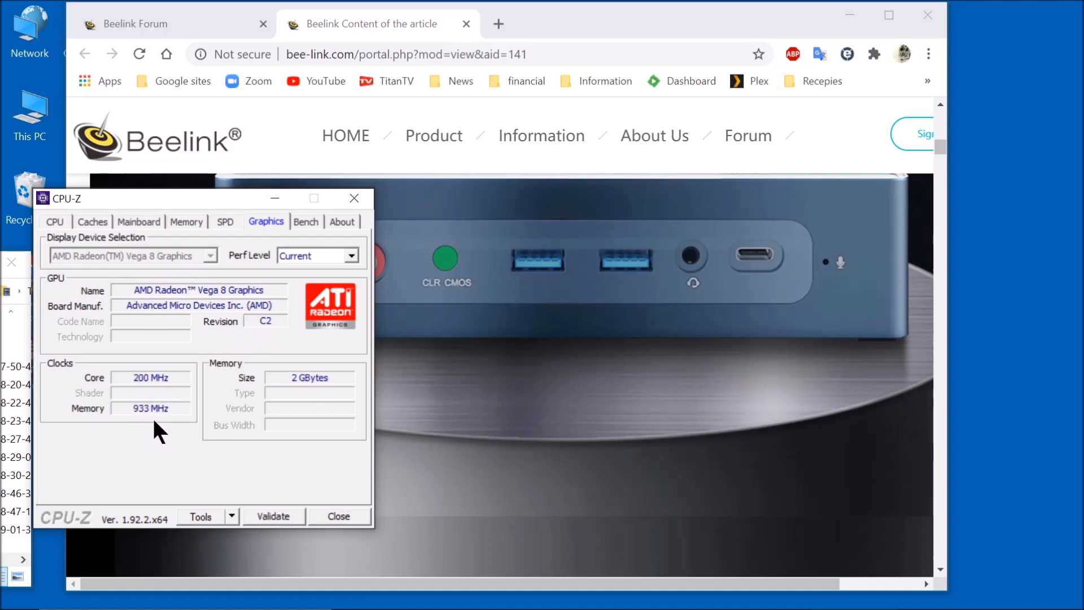
mouse_move(325, 408)
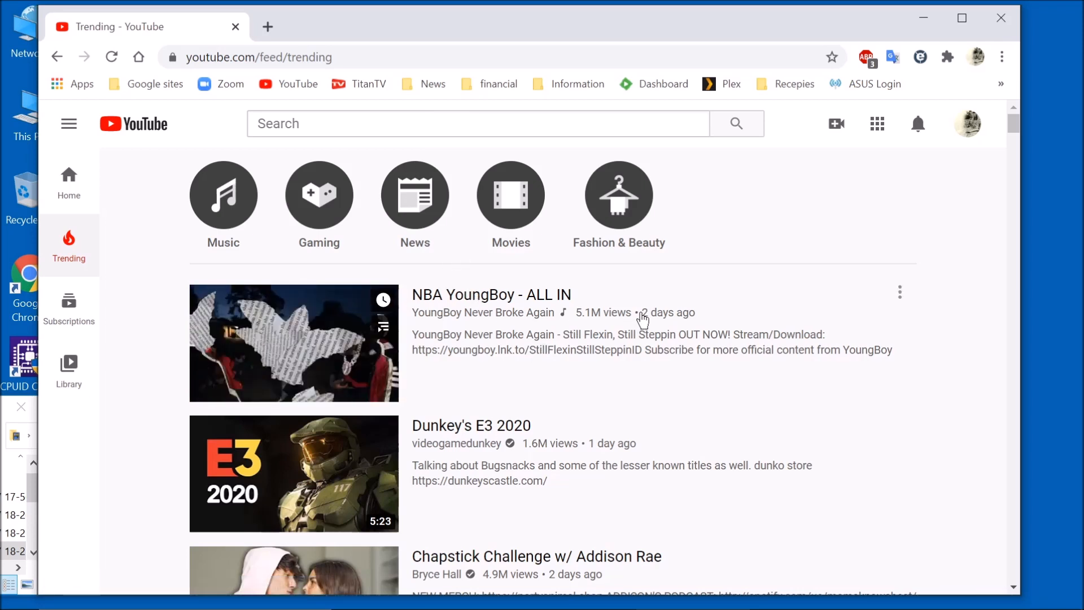
mouse_move(688, 213)
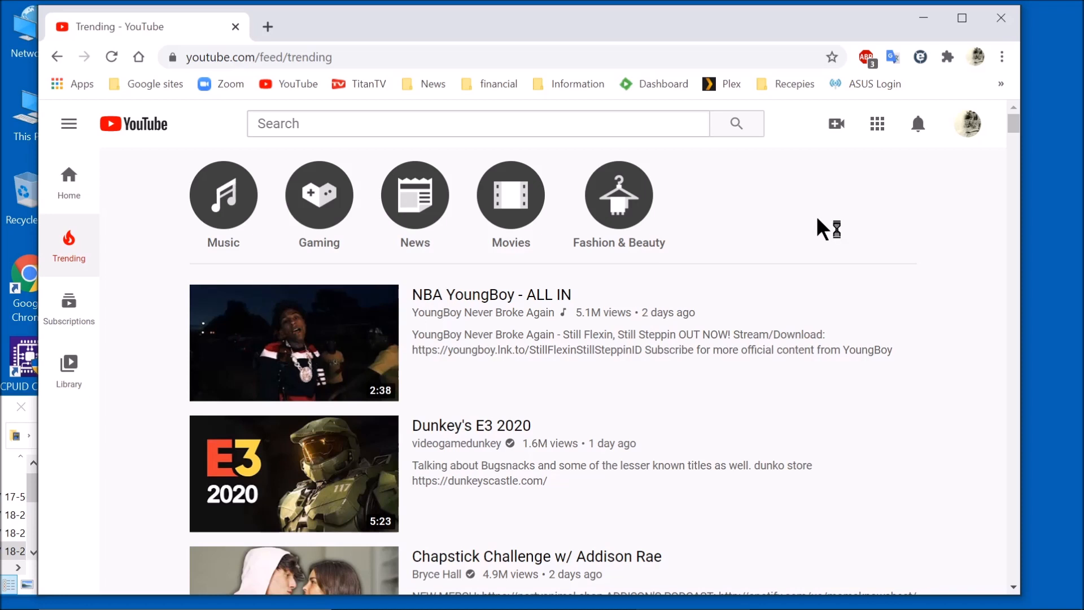
mouse_move(851, 213)
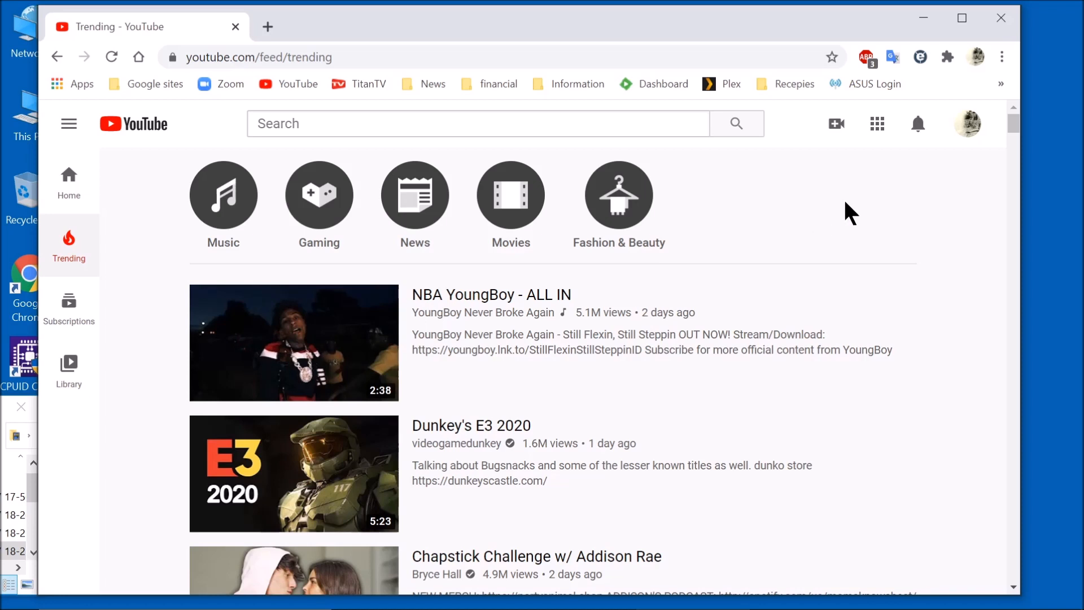
mouse_move(968, 299)
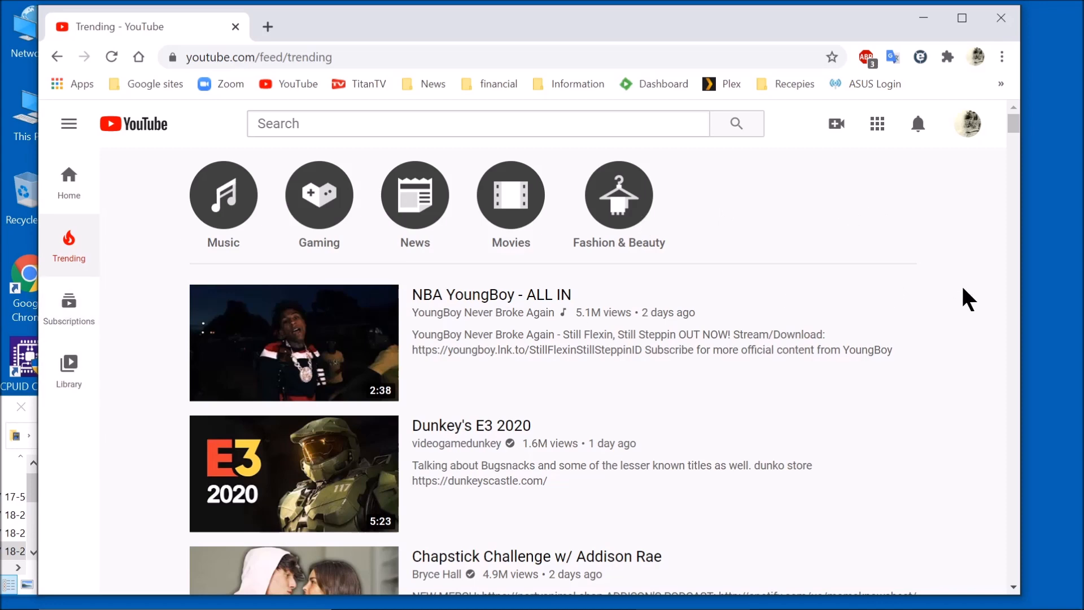
Scroll down YouTube's Trending feed past the first few videos
scroll(down, 3)
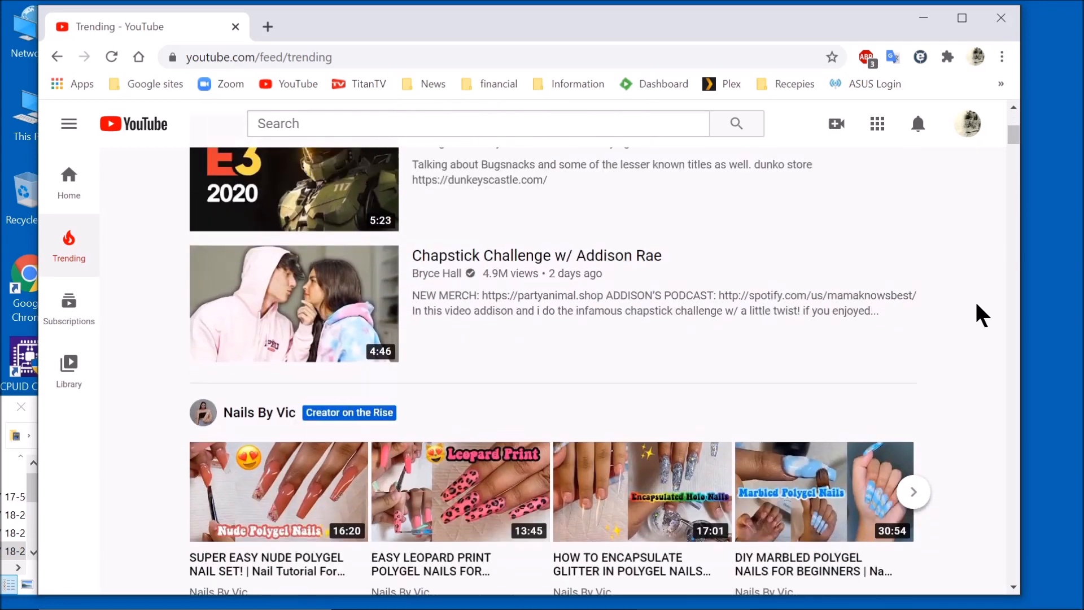